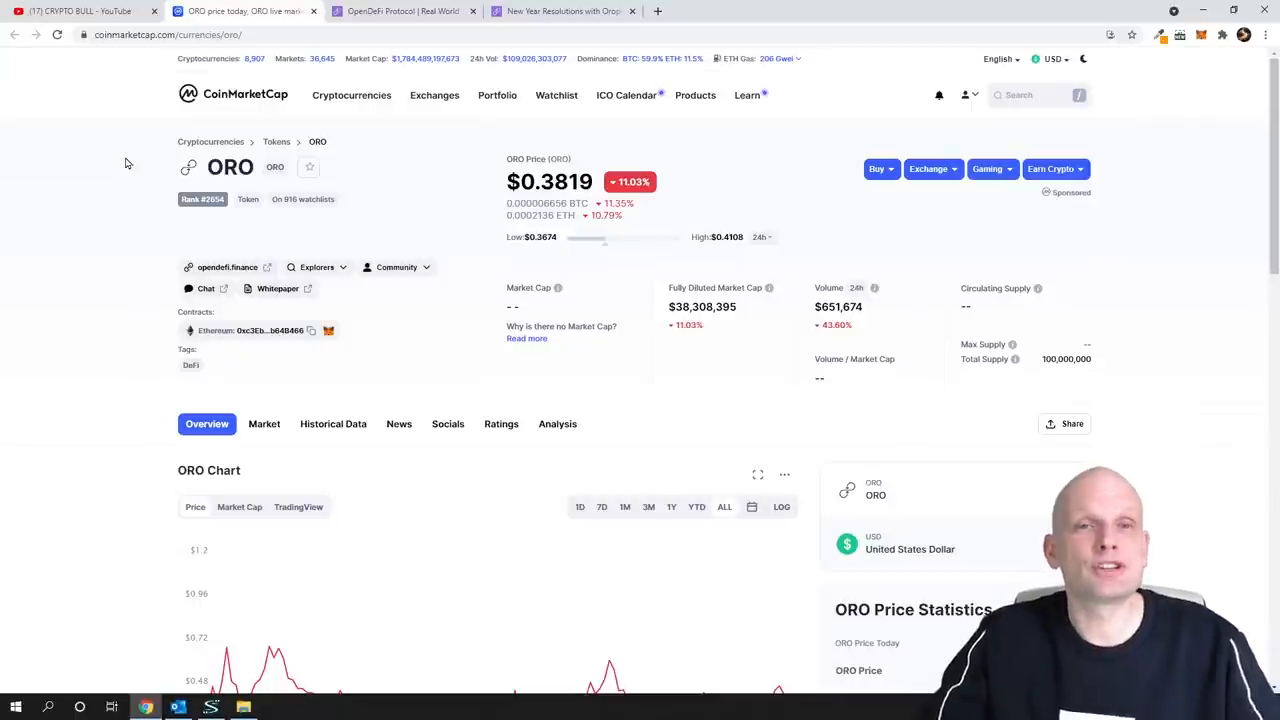
# - Note the current ORO price on CoinMarketCap, then follow the opendefi.finance link to the project site
pyautogui.scroll(-3)
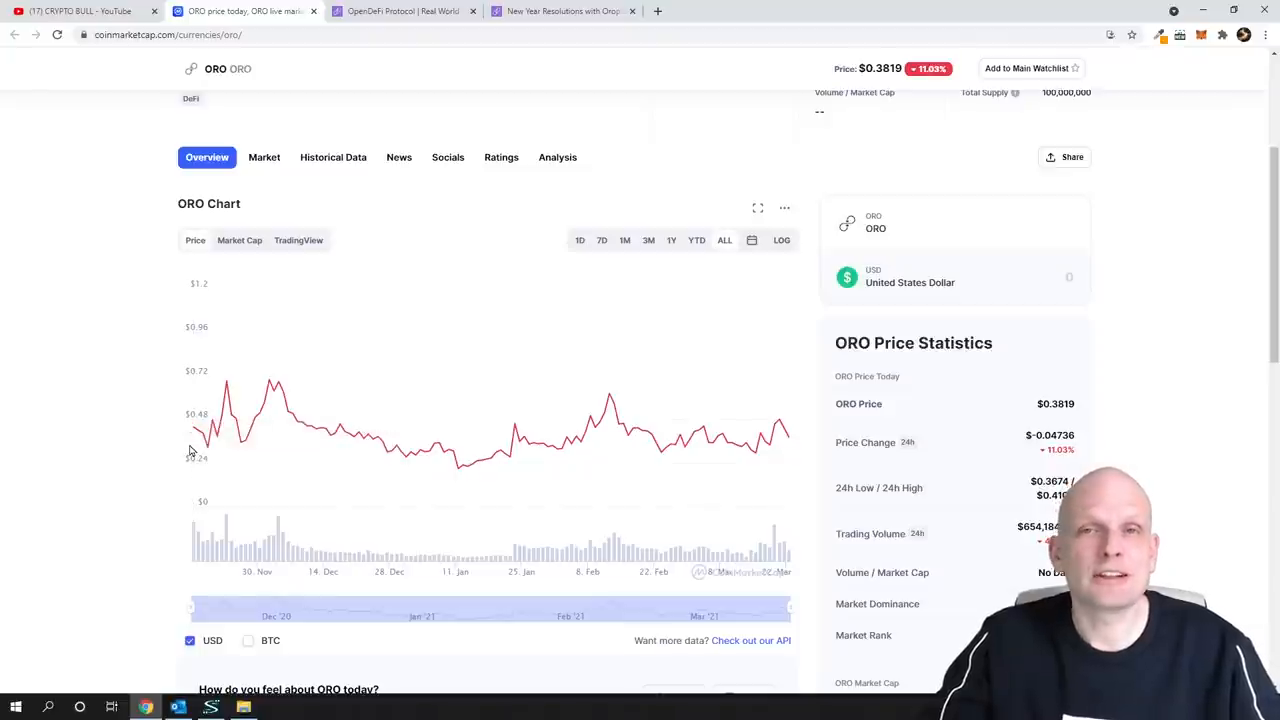
pyautogui.moveTo(448, 448)
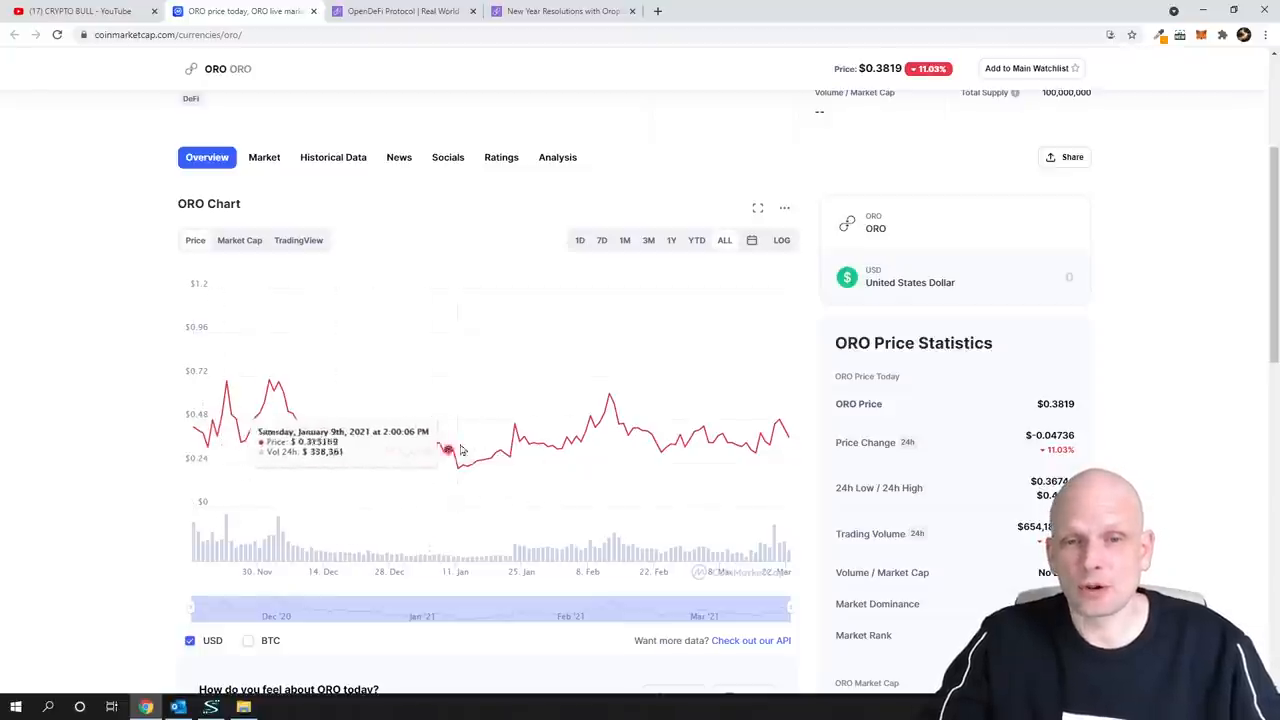
pyautogui.moveTo(466, 468)
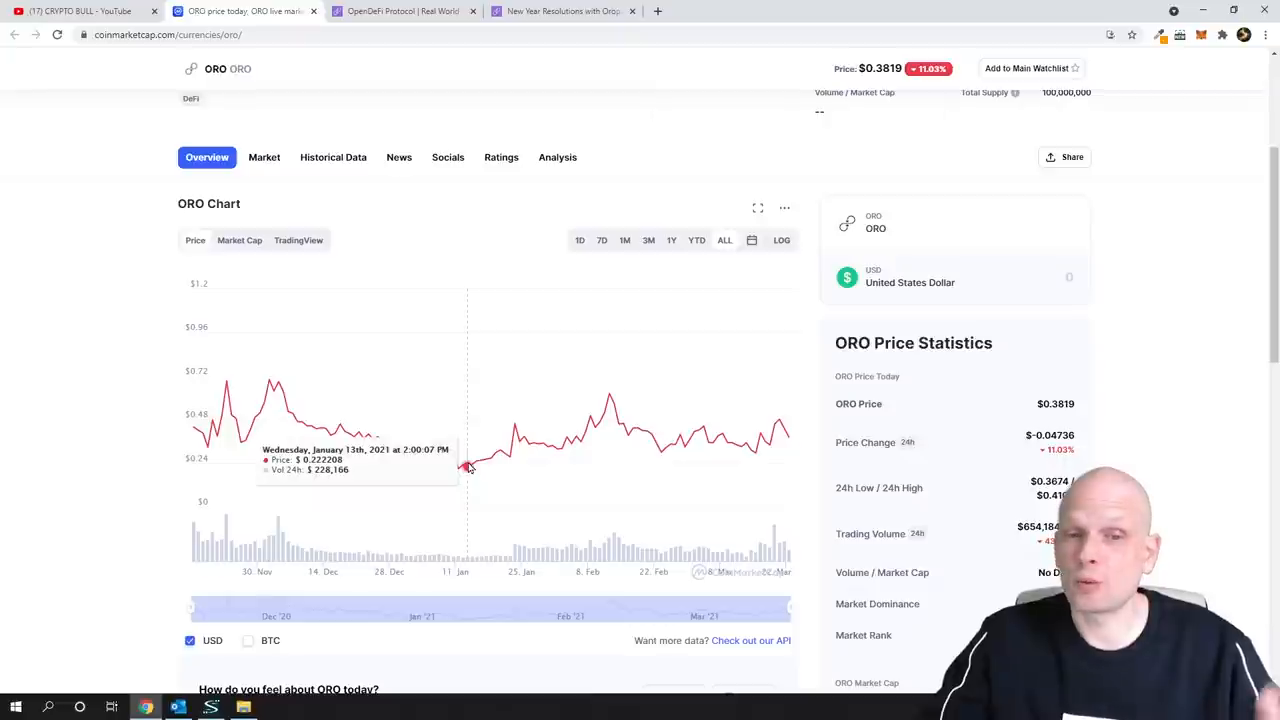
pyautogui.moveTo(656, 444)
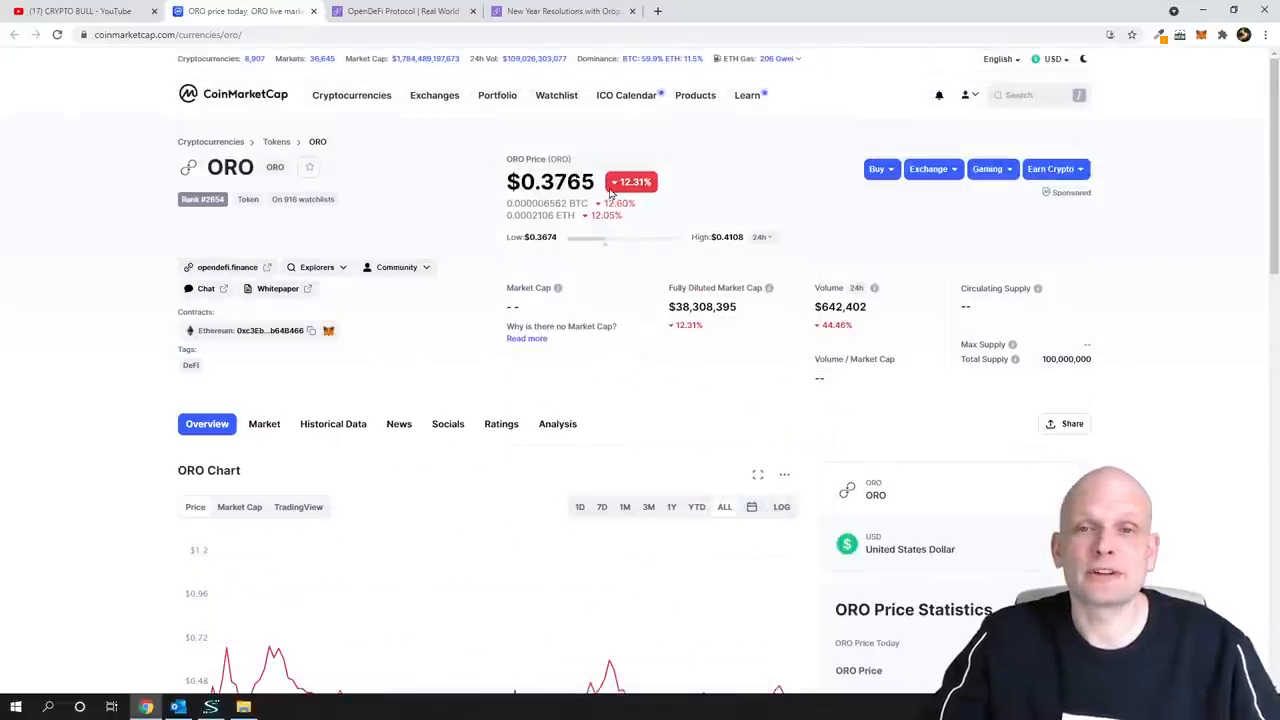
pyautogui.doubleClick(550, 180)
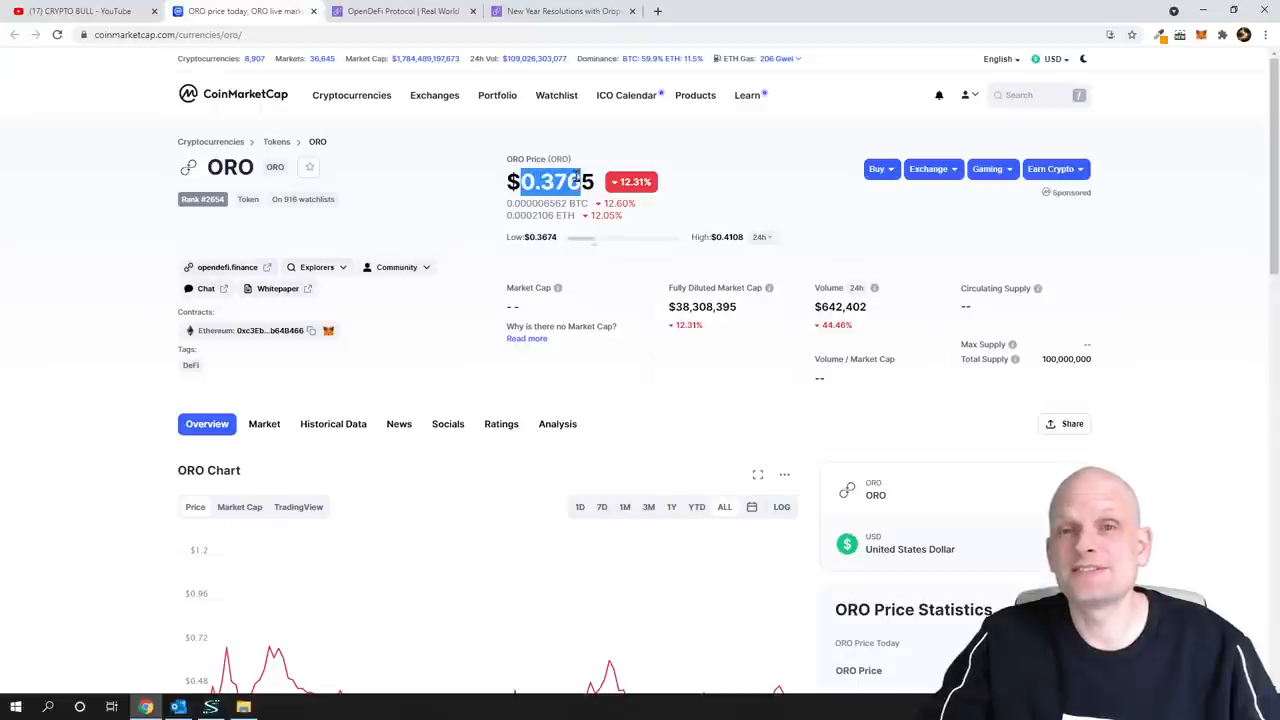
pyautogui.scroll(-3)
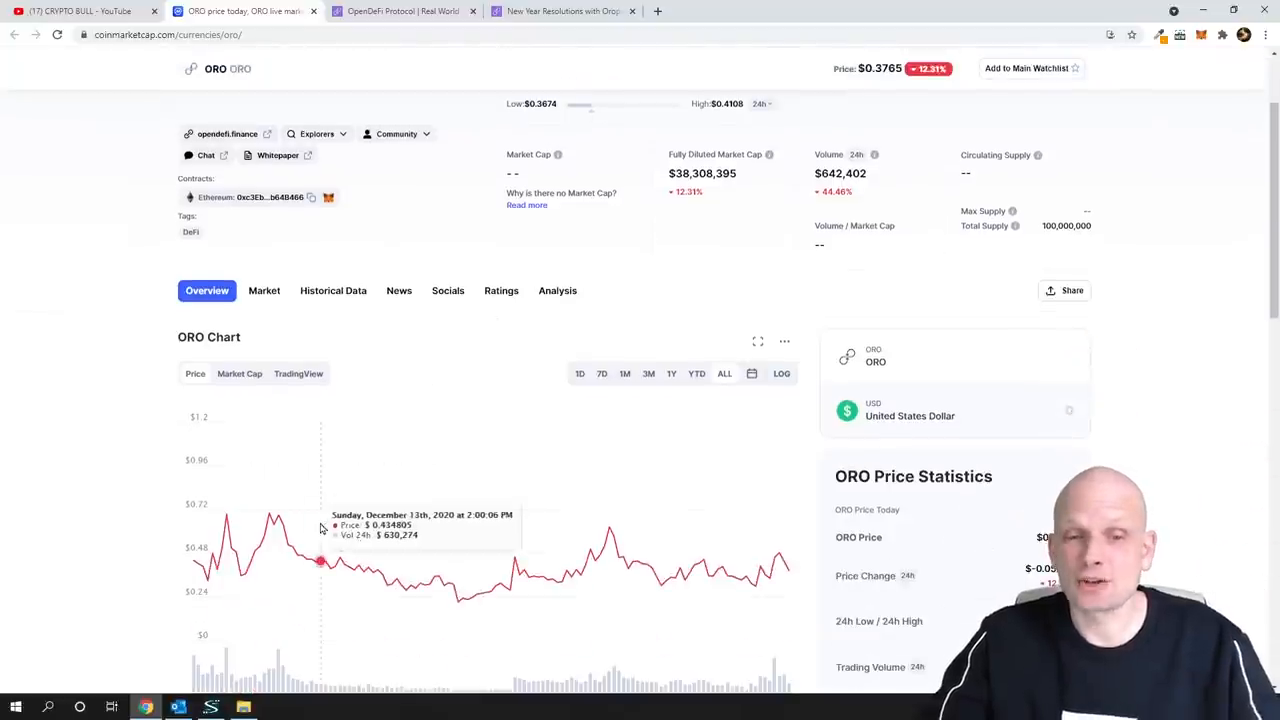
pyautogui.scroll(-3)
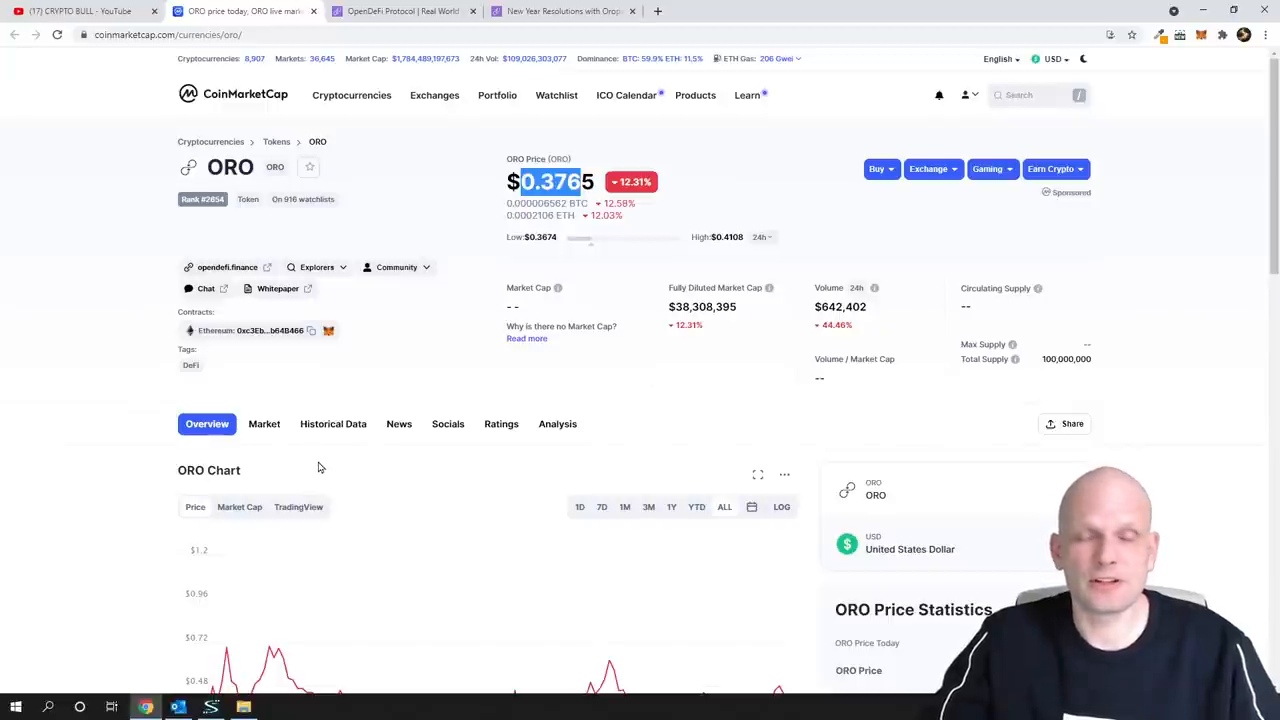
pyautogui.moveTo(324, 464)
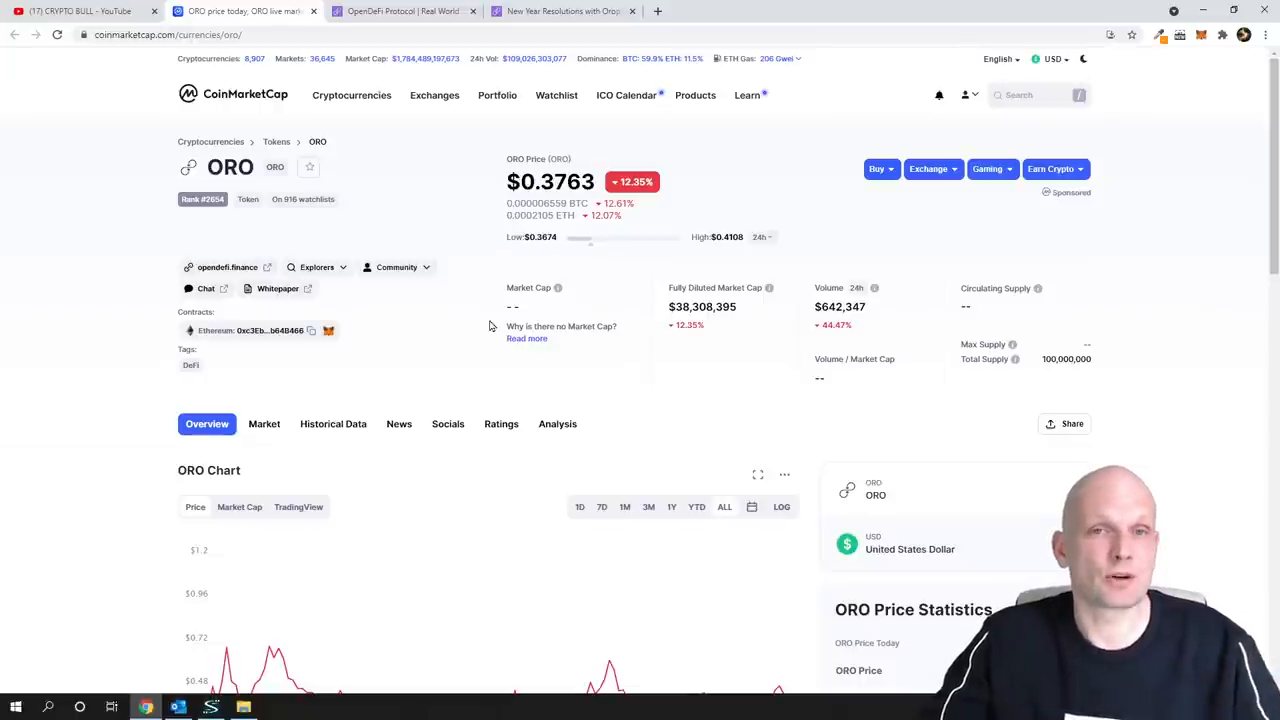
pyautogui.click(400, 12)
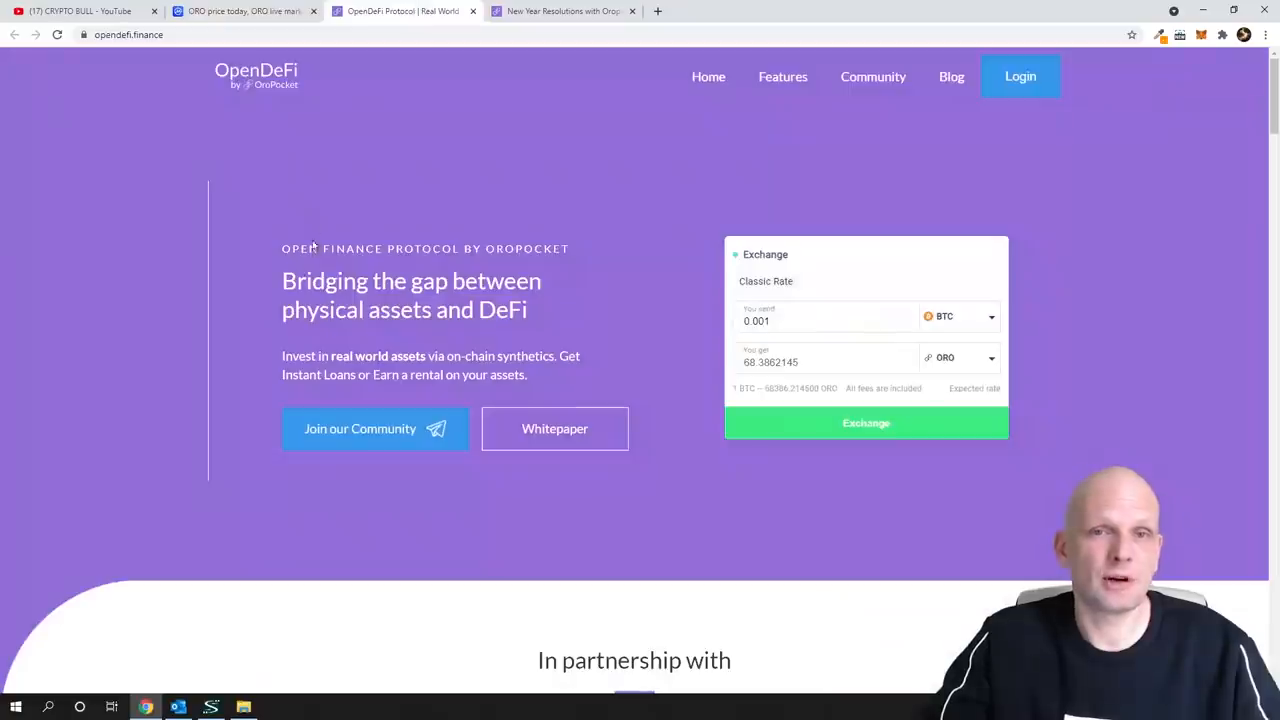
pyautogui.click(244, 12)
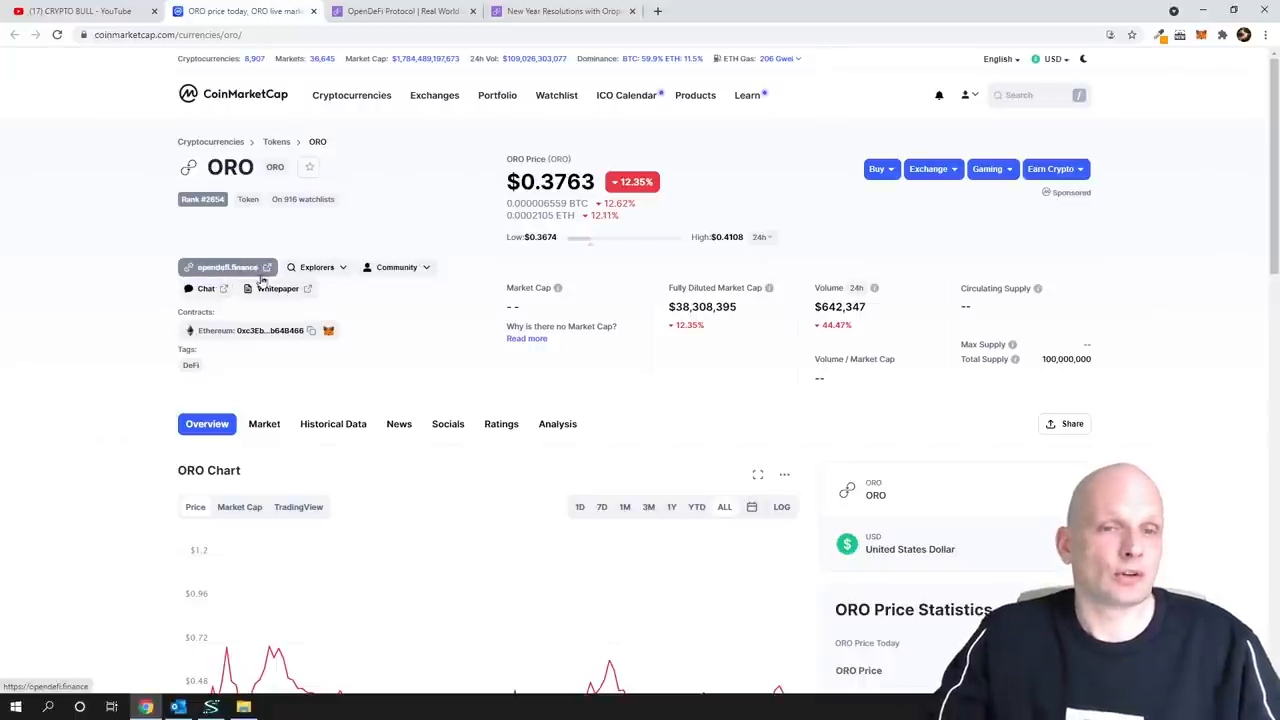
pyautogui.click(228, 268)
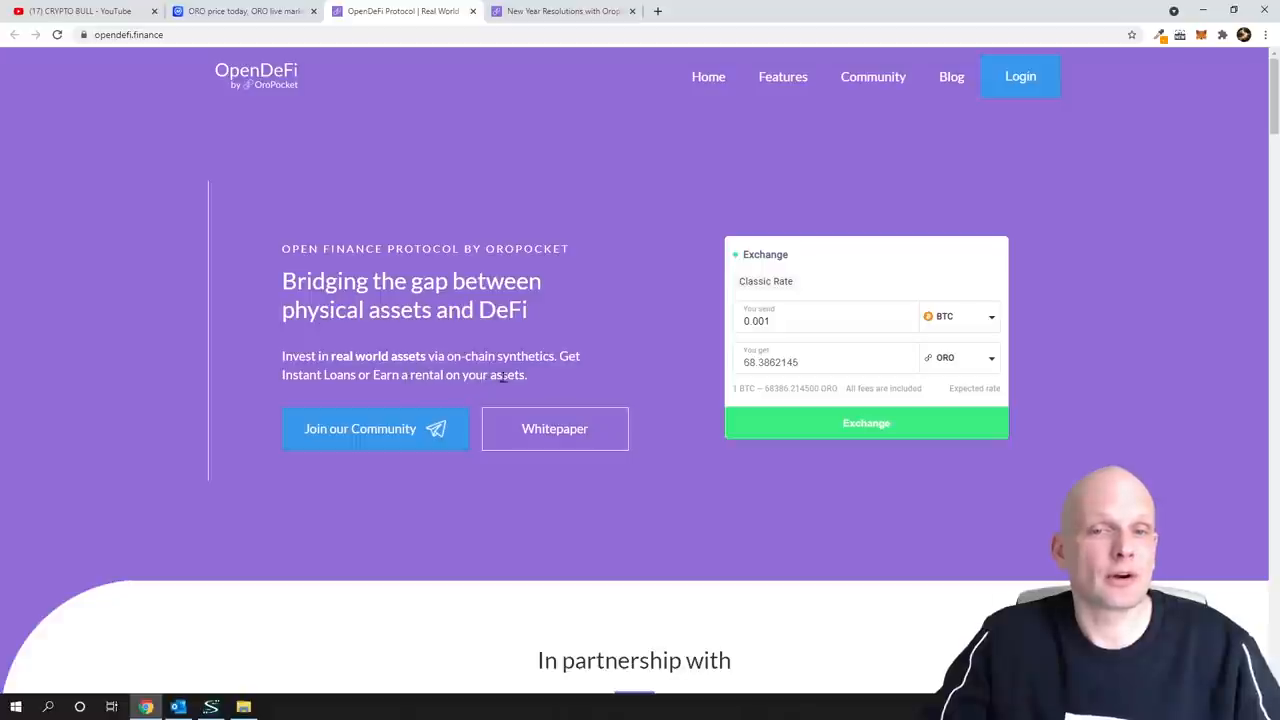
pyautogui.moveTo(556, 440)
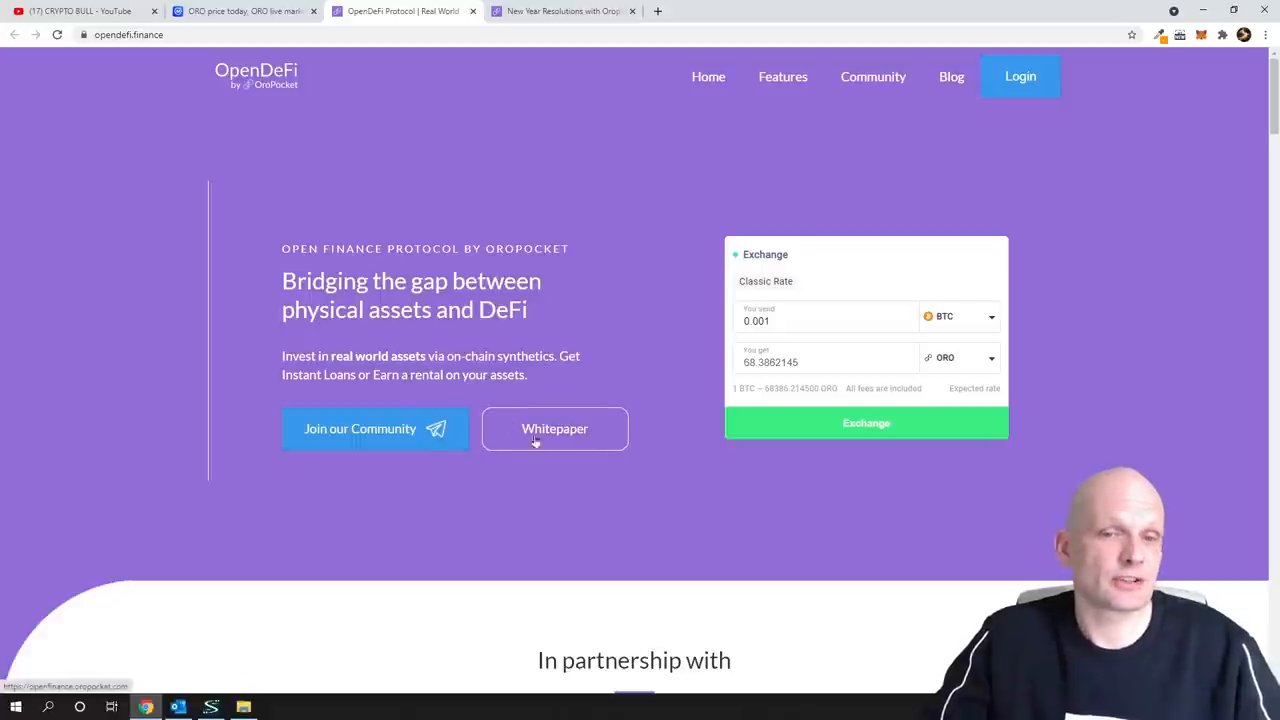
pyautogui.moveTo(380, 442)
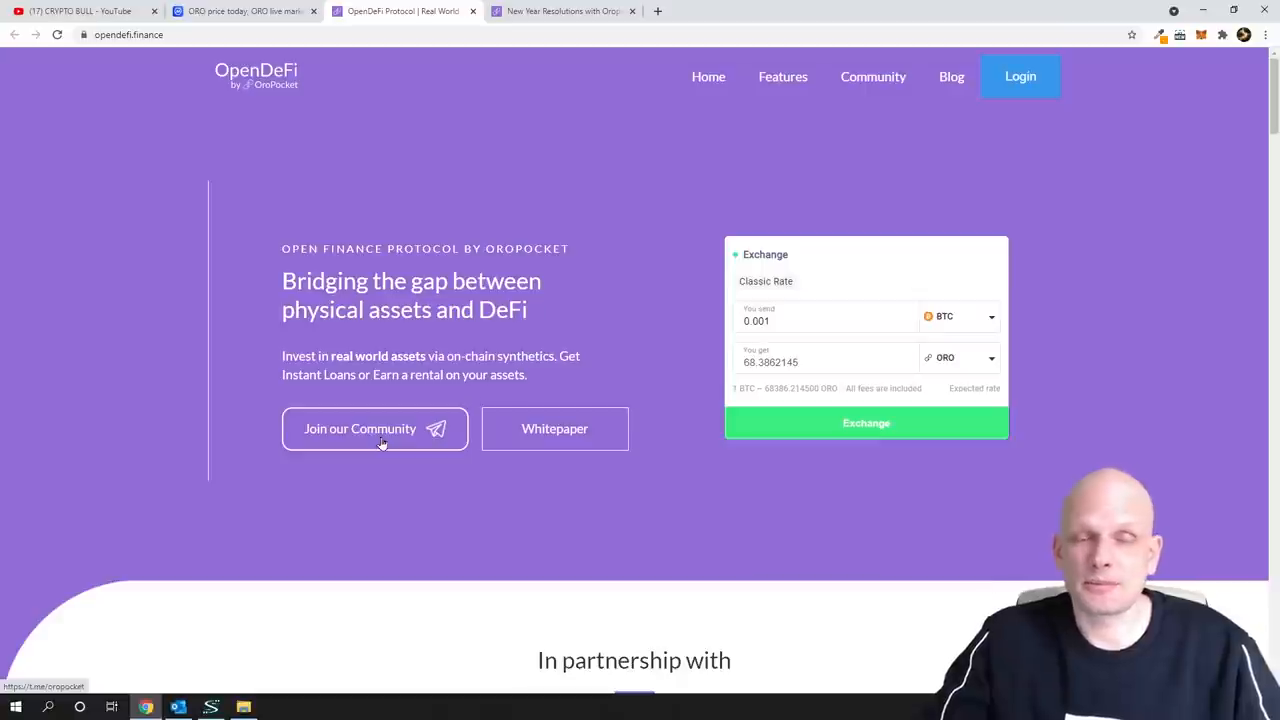
pyautogui.scroll(-3)
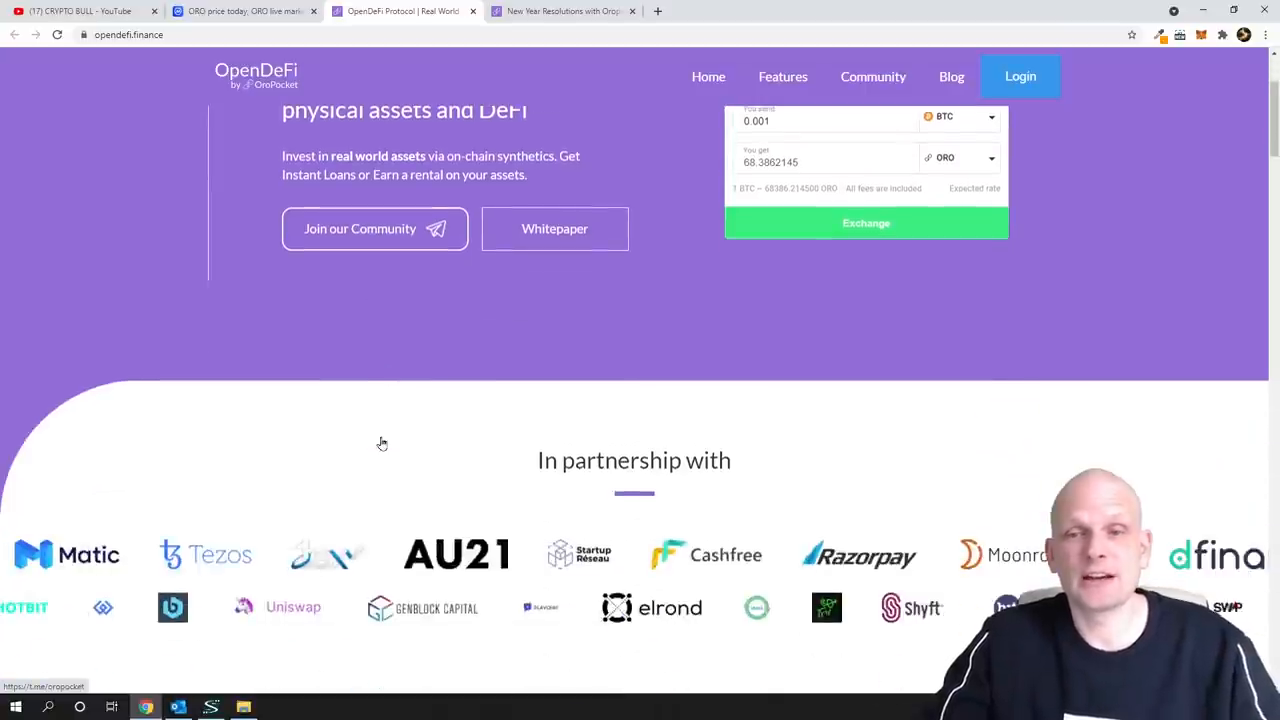
pyautogui.scroll(-3)
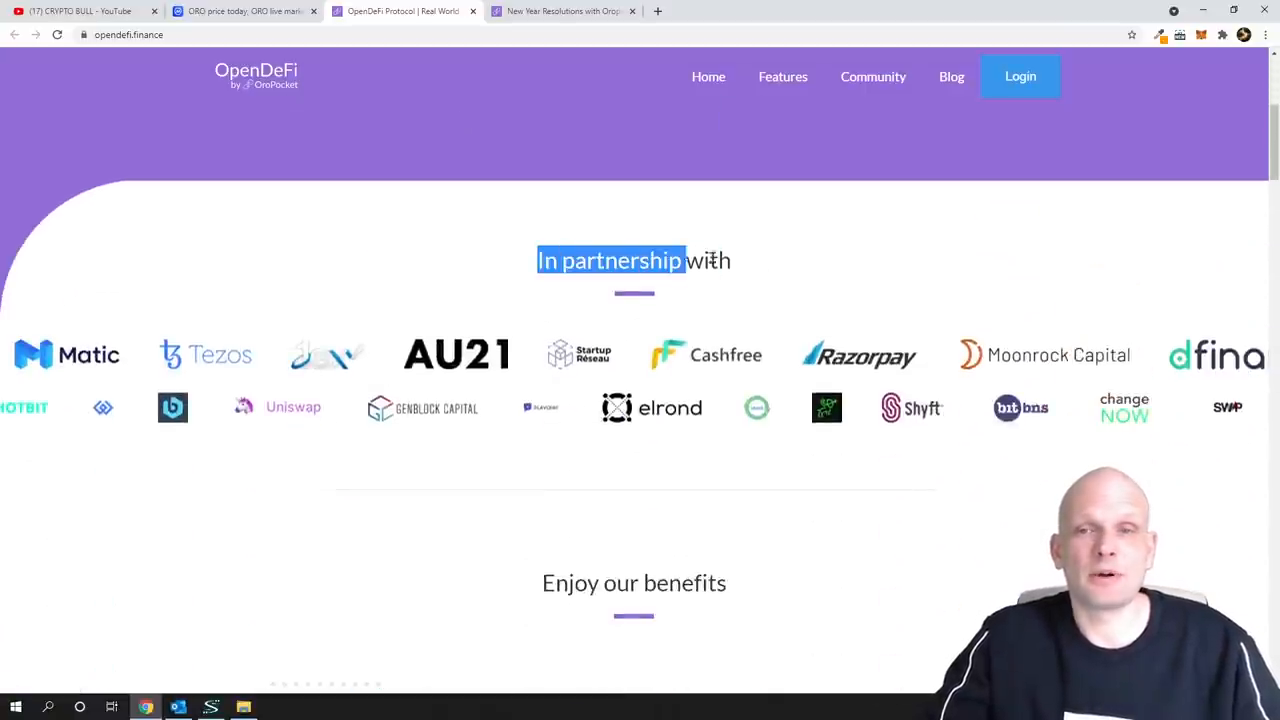
pyautogui.scroll(-3)
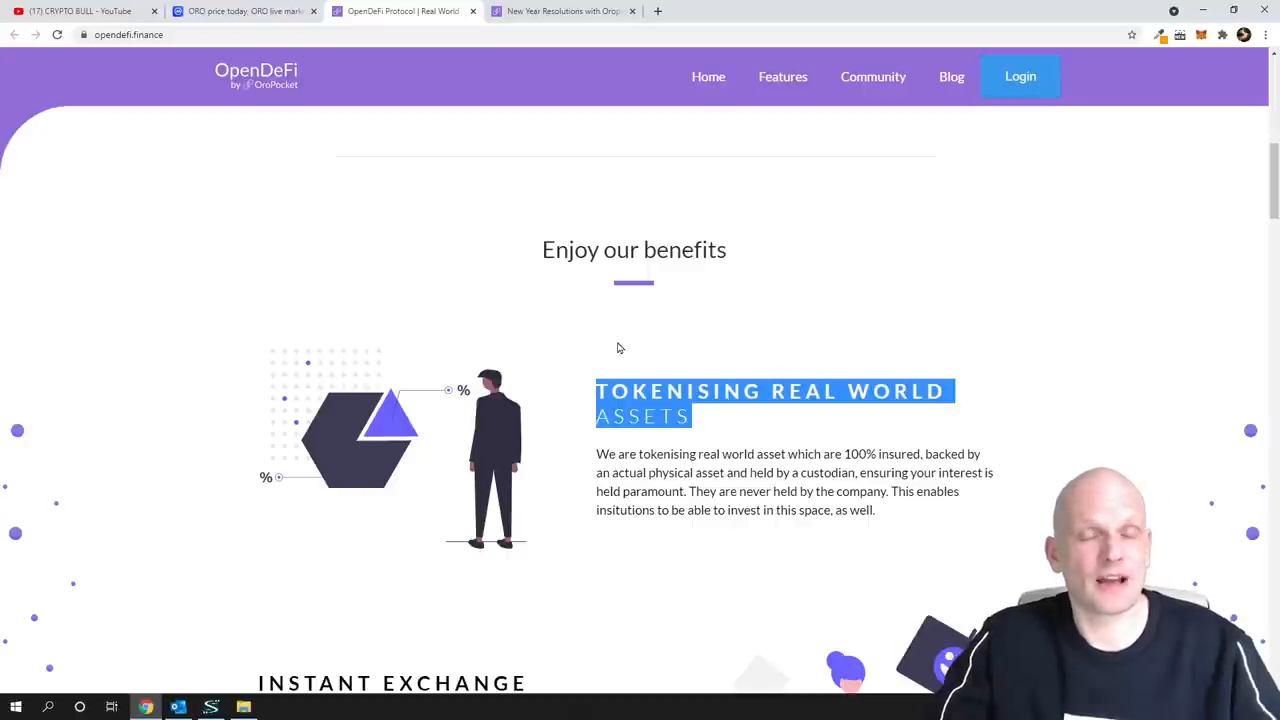
pyautogui.scroll(-3)
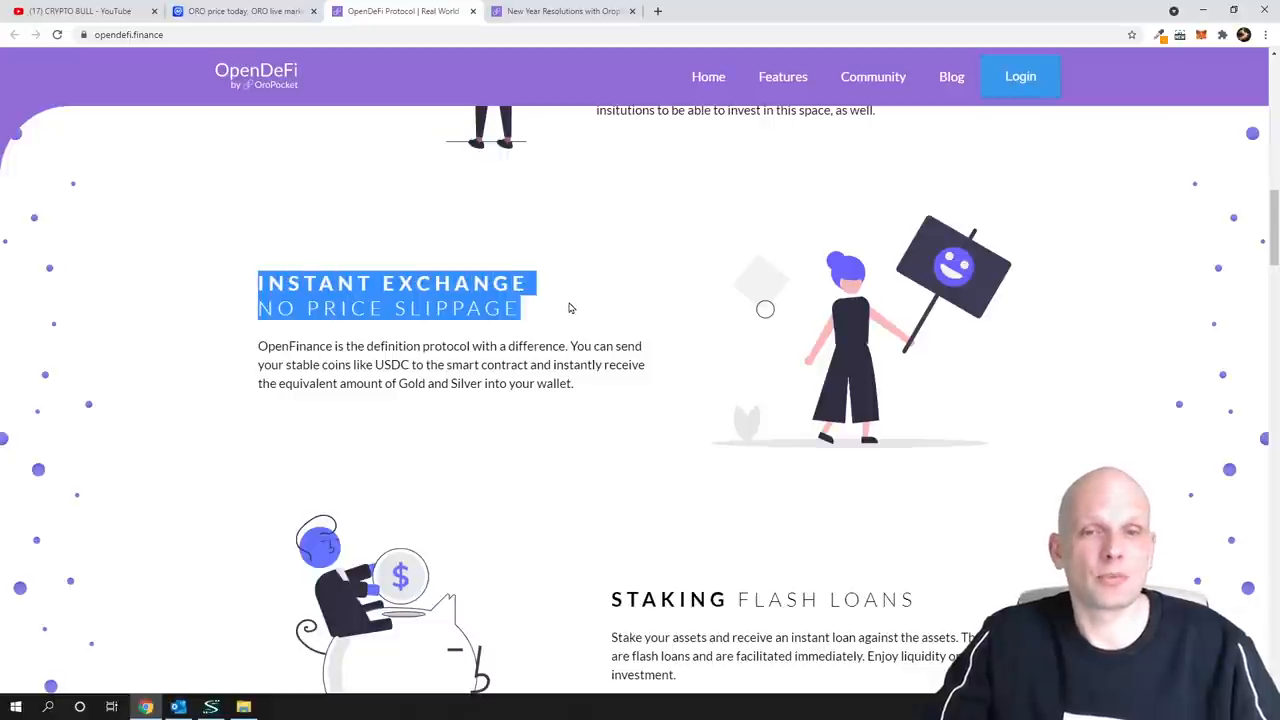
pyautogui.scroll(-3)
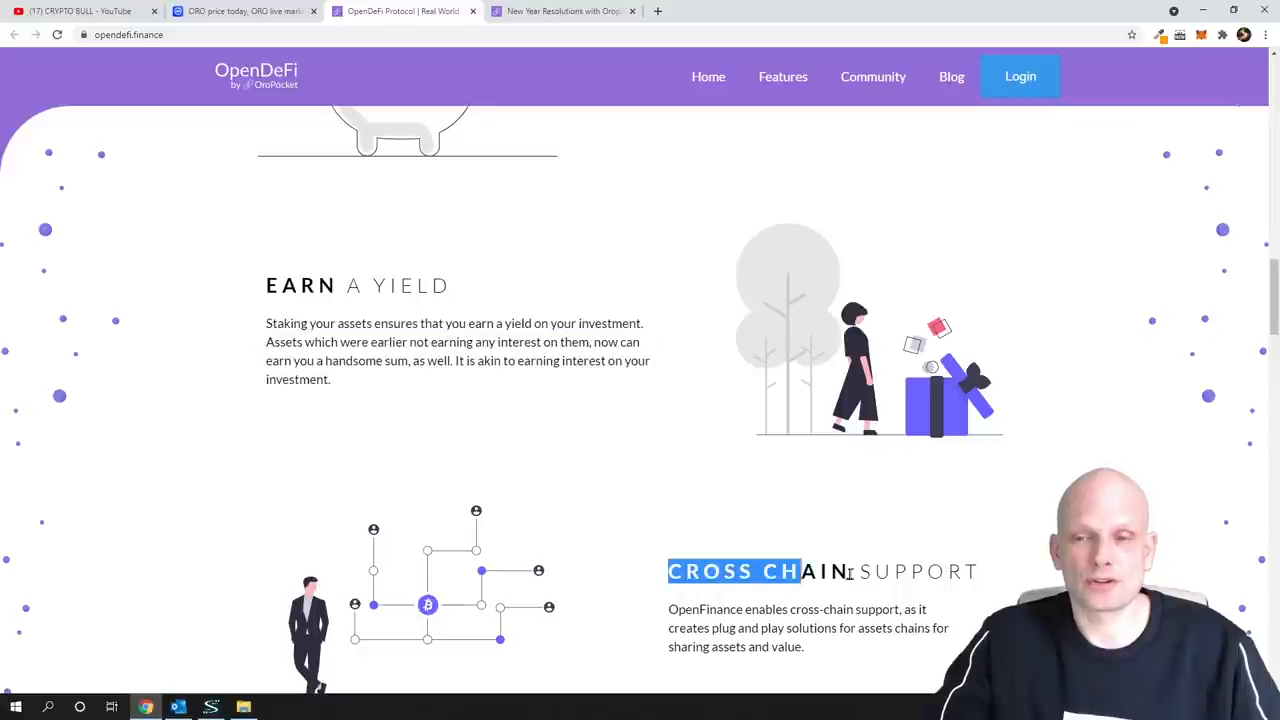
pyautogui.scroll(3)
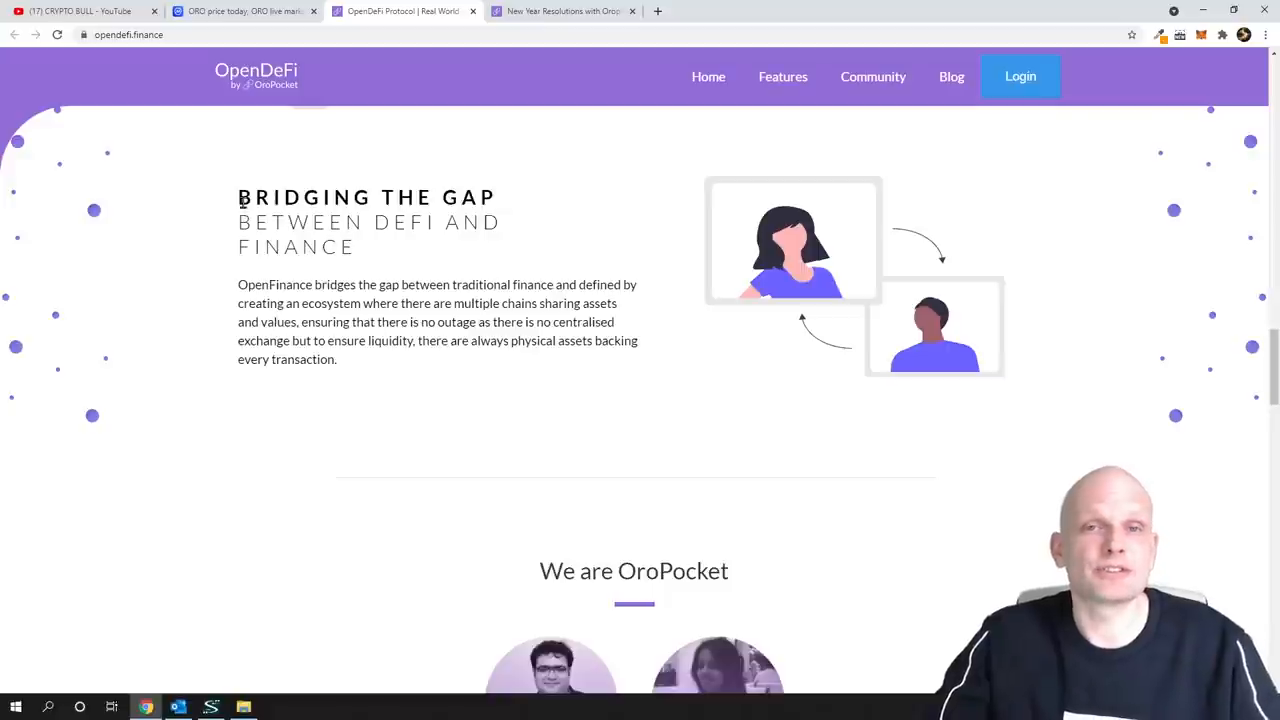
pyautogui.moveTo(238, 198); pyautogui.dragTo(460, 228)
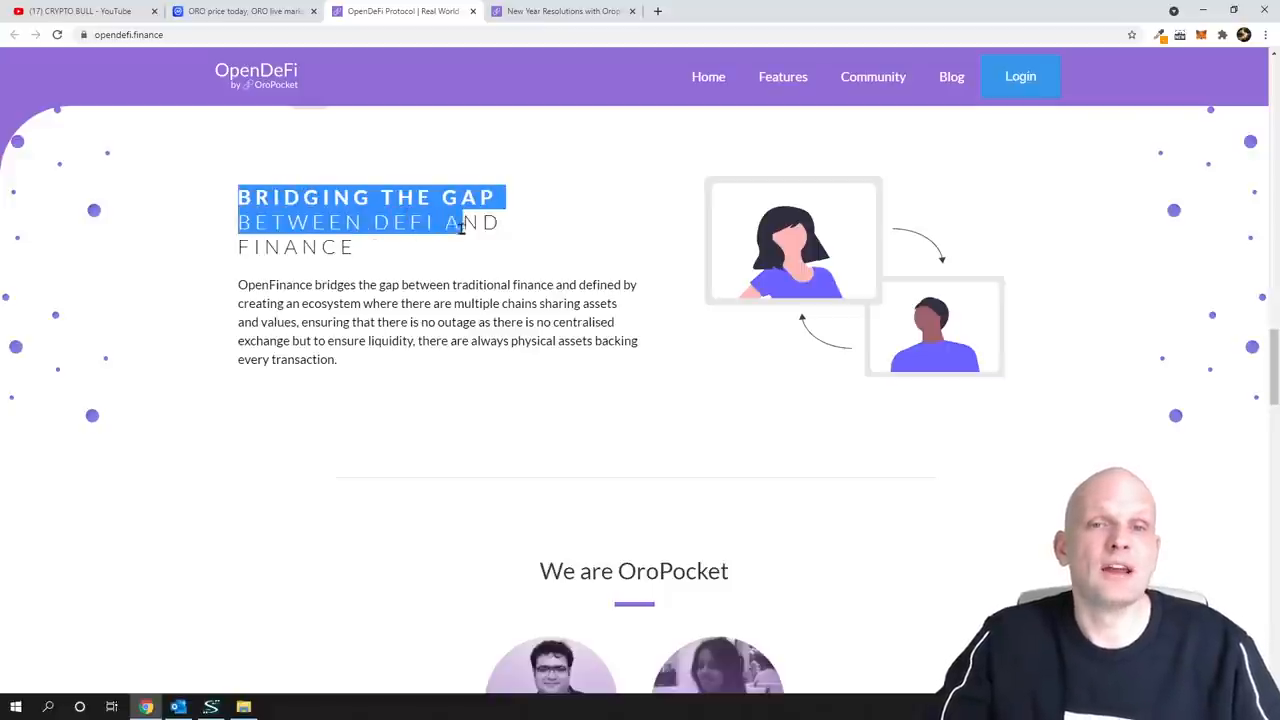
pyautogui.scroll(-3)
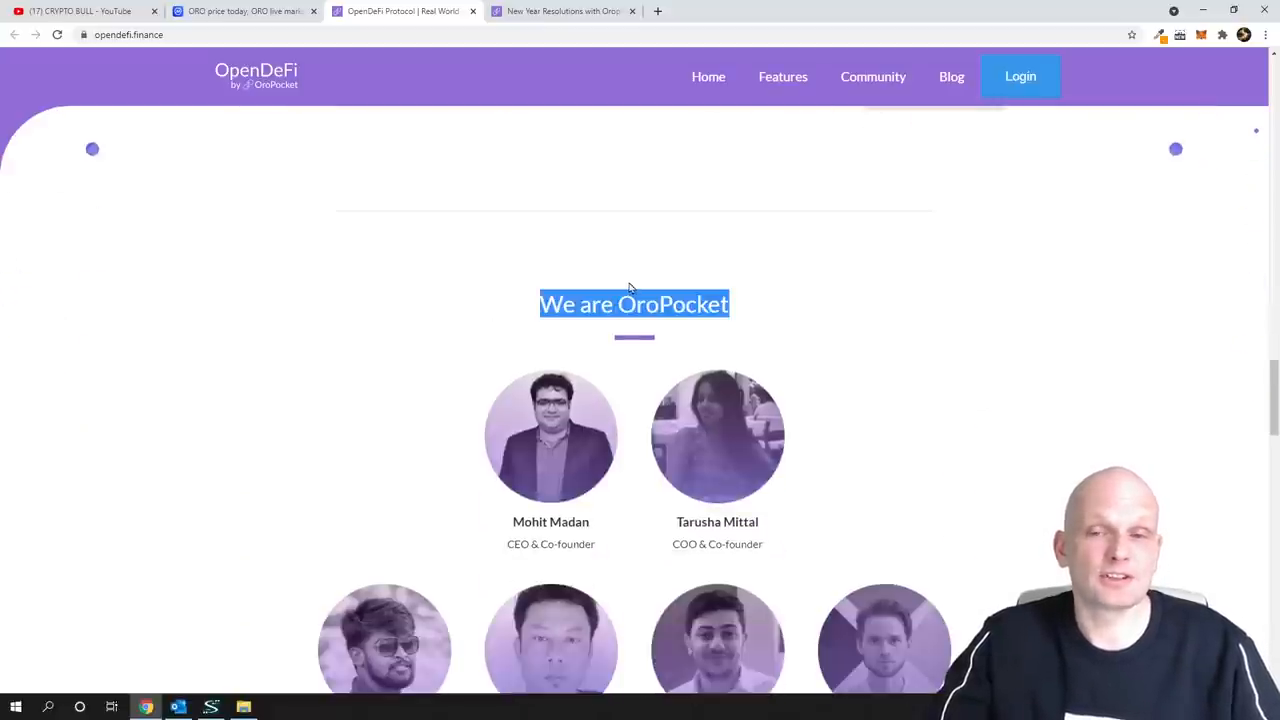
pyautogui.scroll(-3)
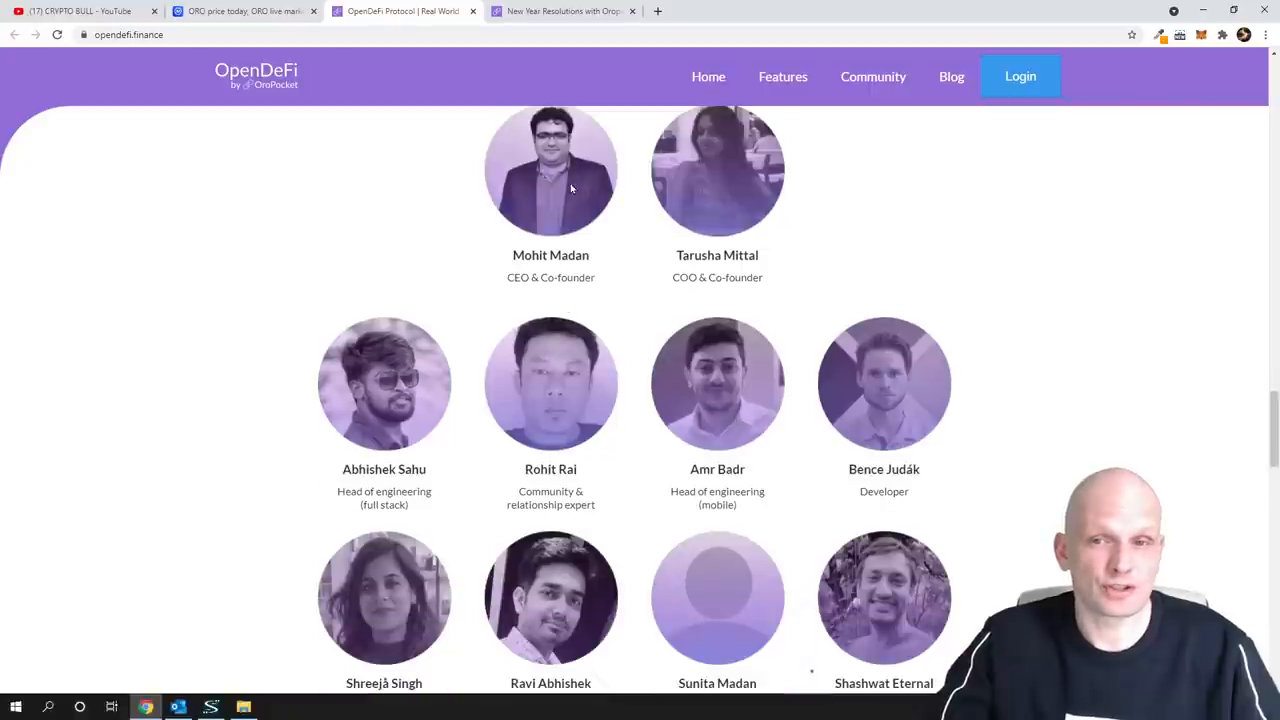
pyautogui.scroll(-3)
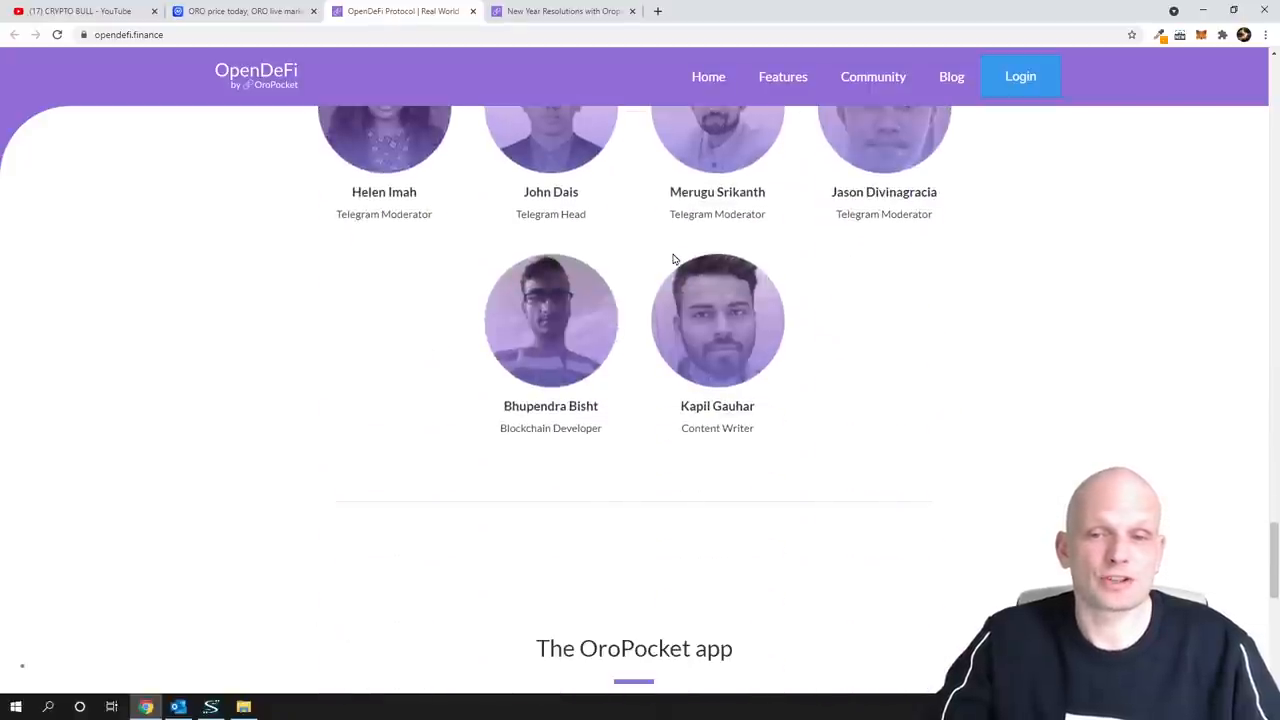
pyautogui.scroll(-3)
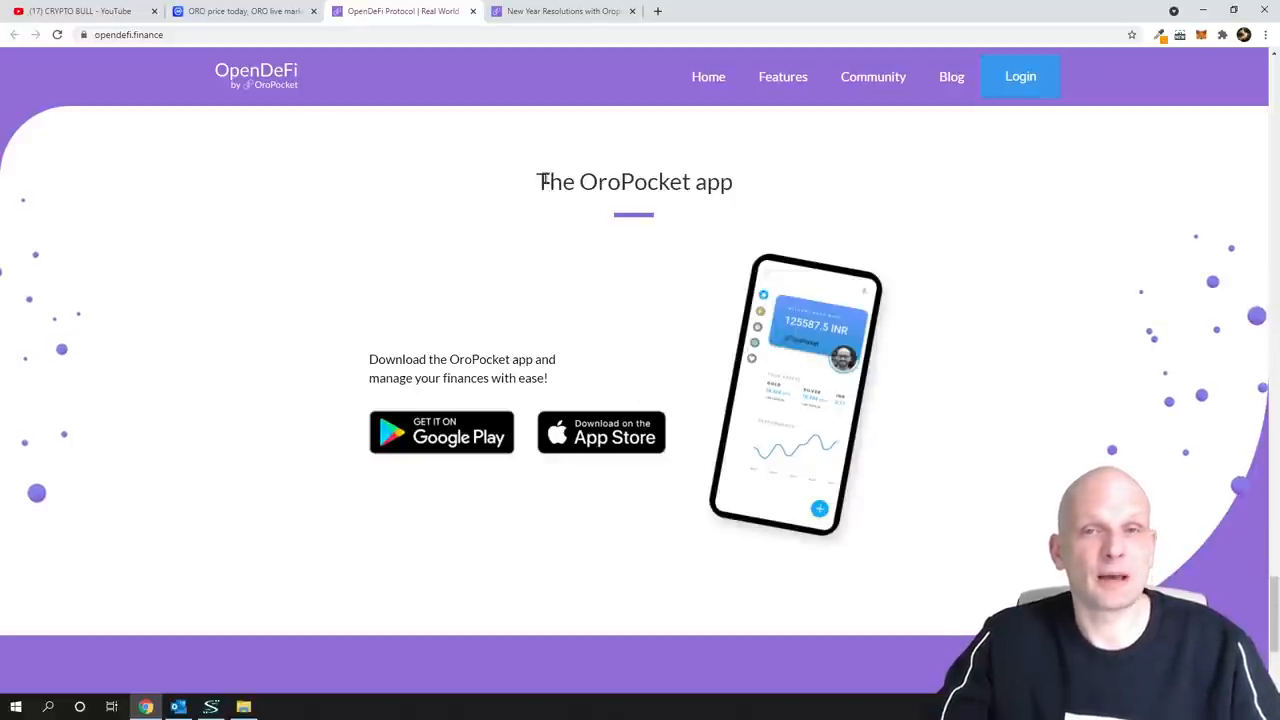
# - View OroPocket's New Year Resolutions page and its bad-habit options before returning to OpenDeFi
pyautogui.click(564, 12)
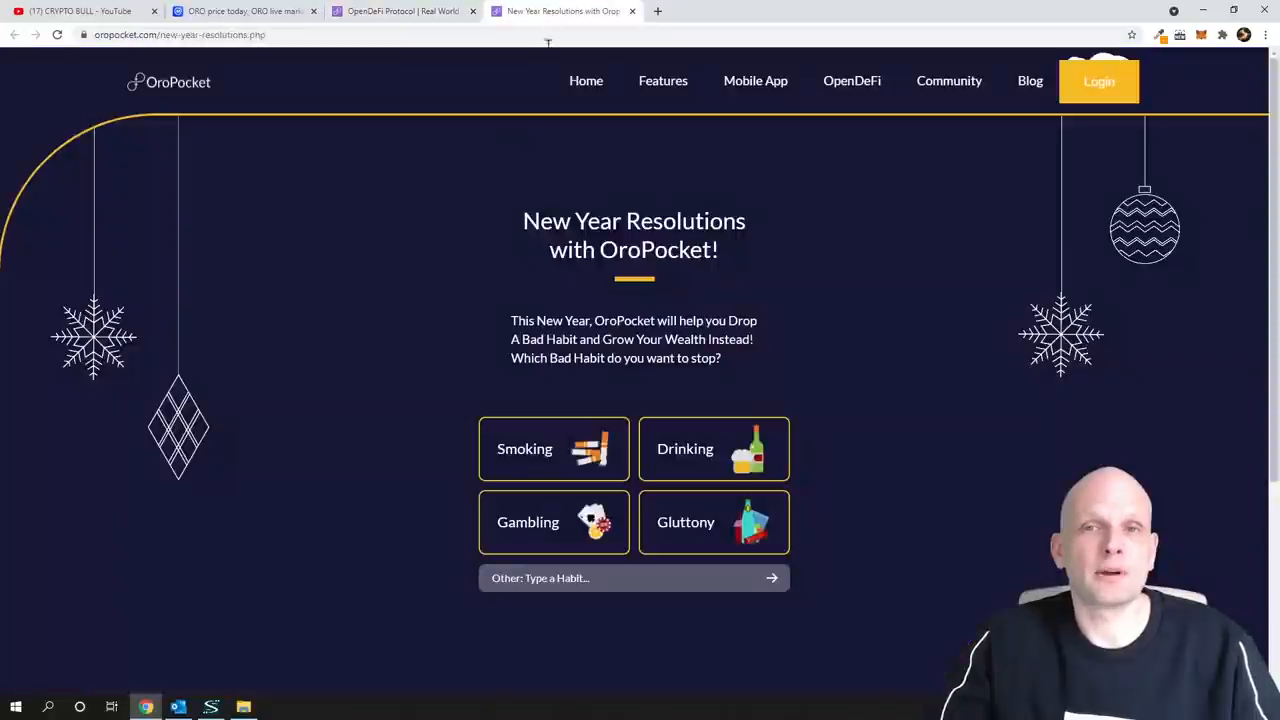
pyautogui.moveTo(516, 240)
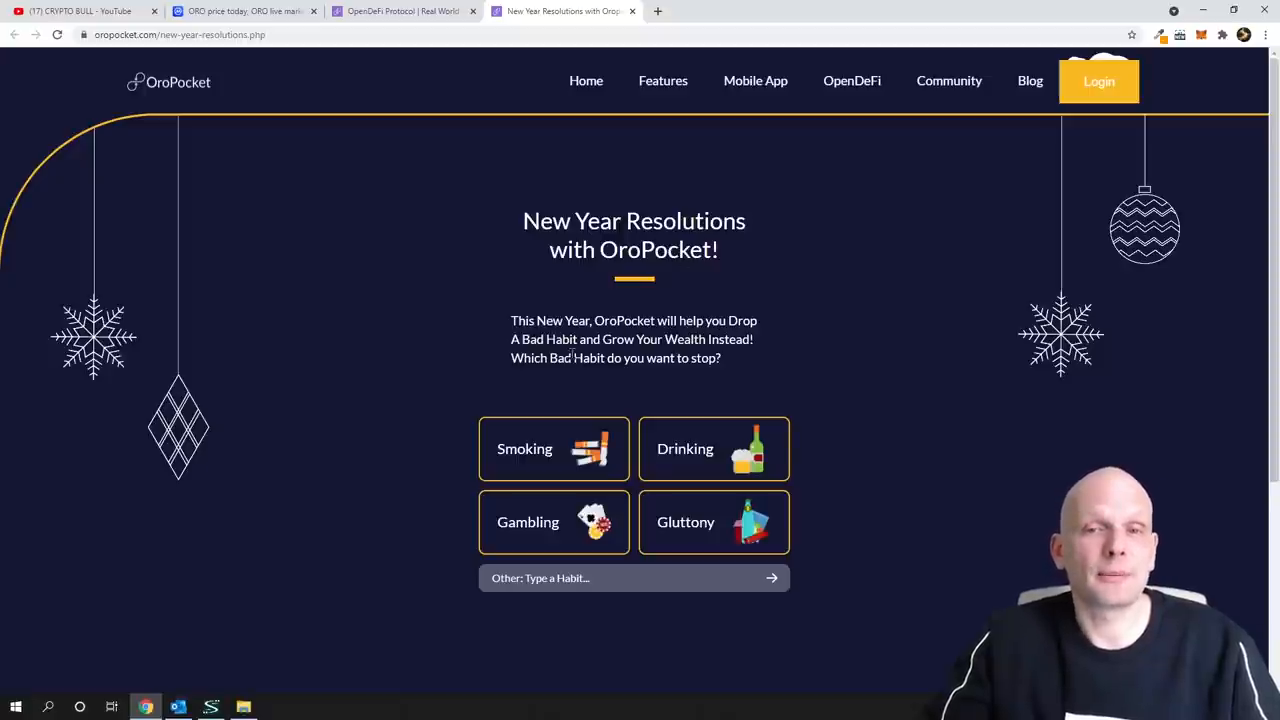
pyautogui.scroll(-3)
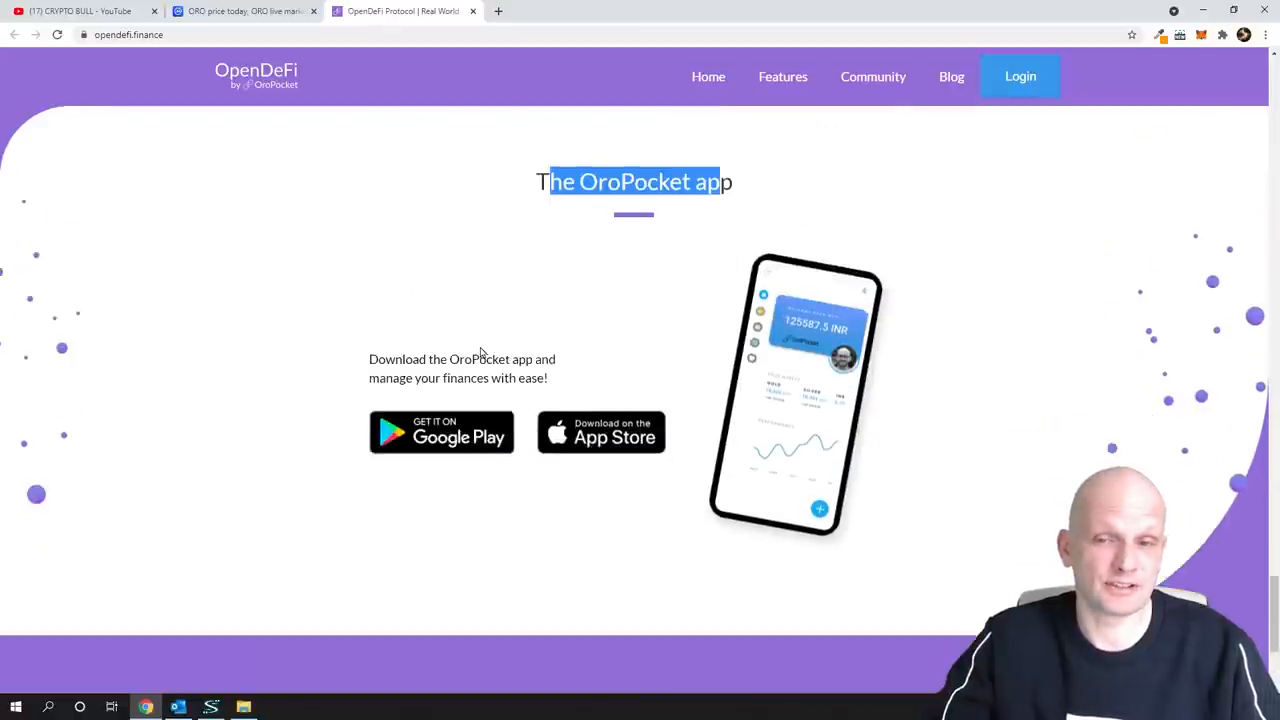
pyautogui.scroll(-3)
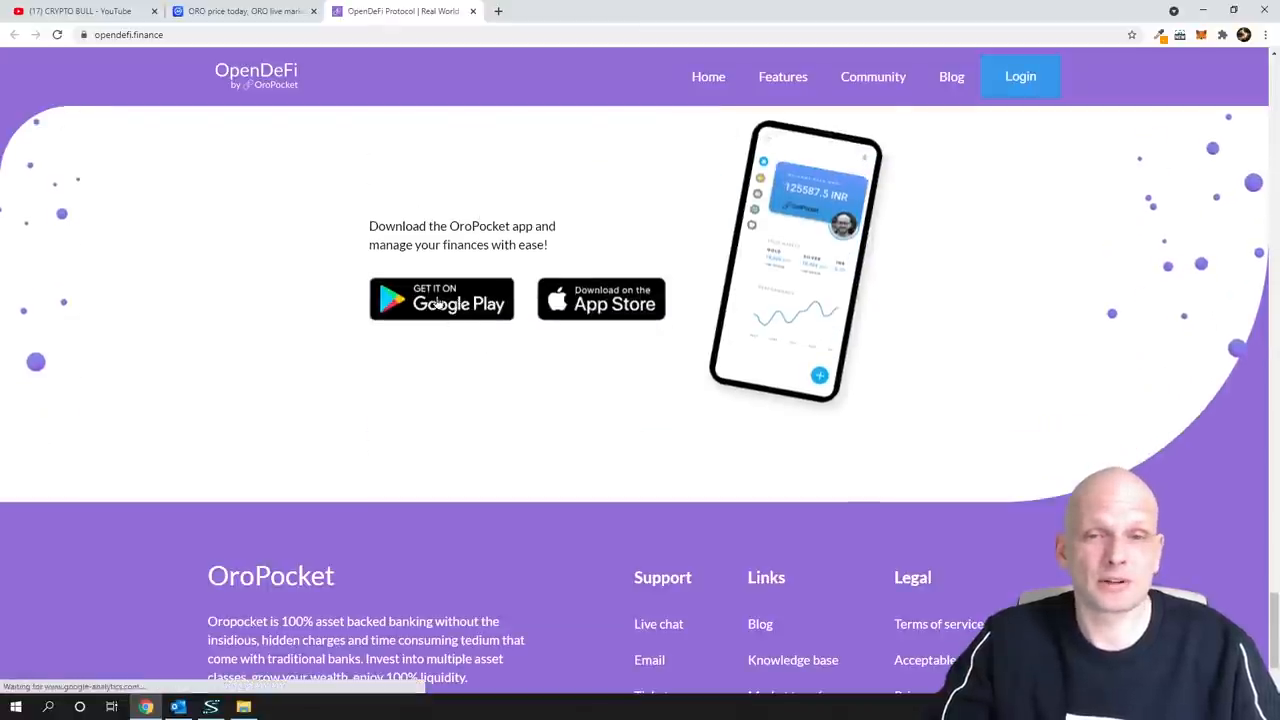
pyautogui.click(440, 300)
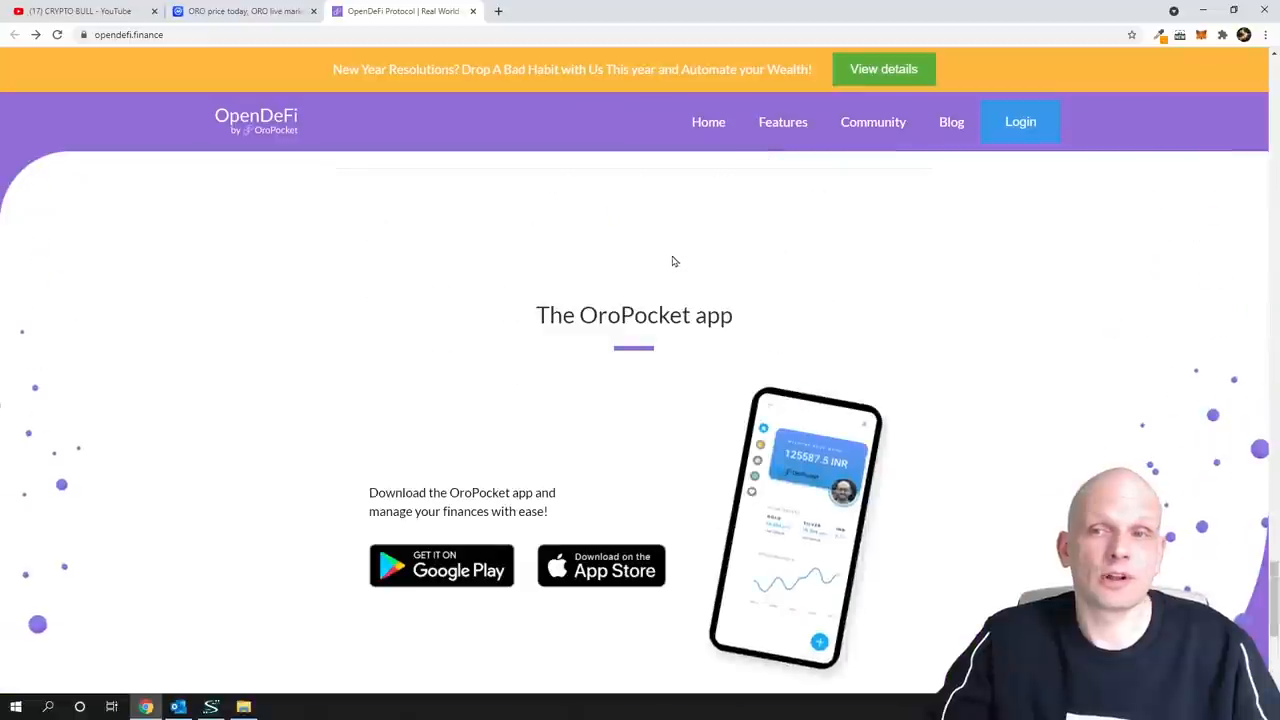
pyautogui.scroll(-3)
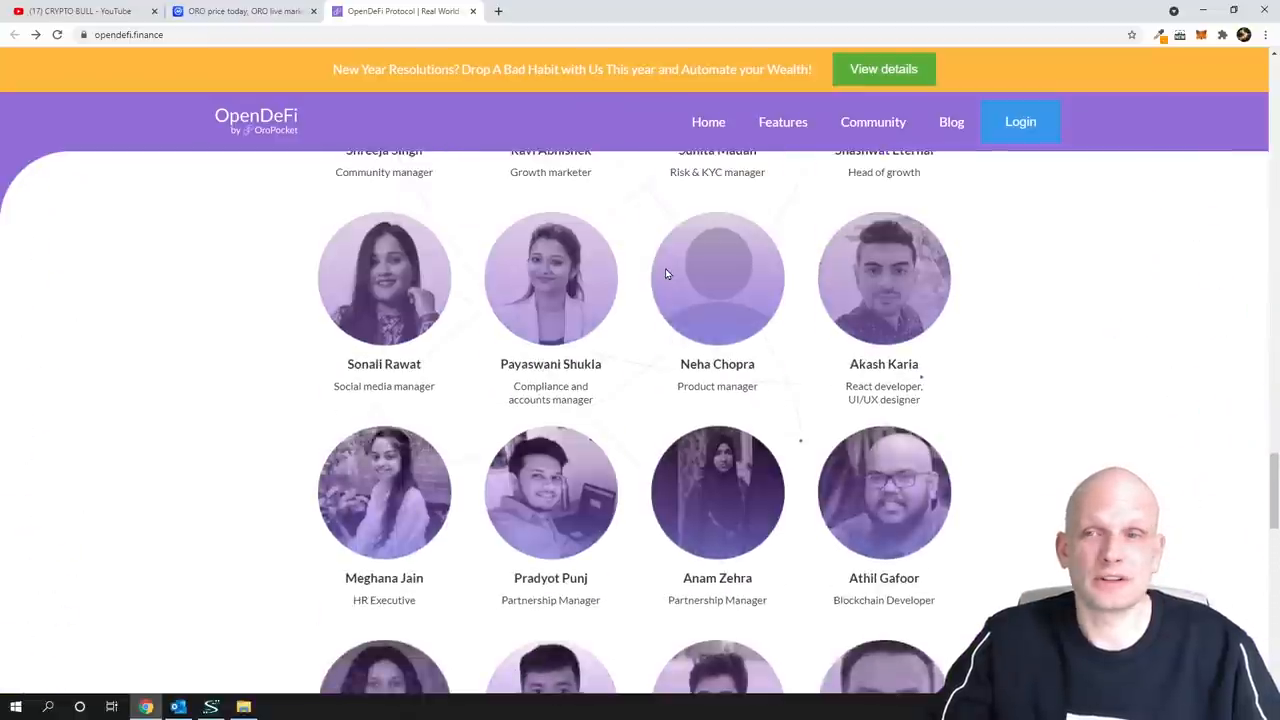
pyautogui.scroll(3)
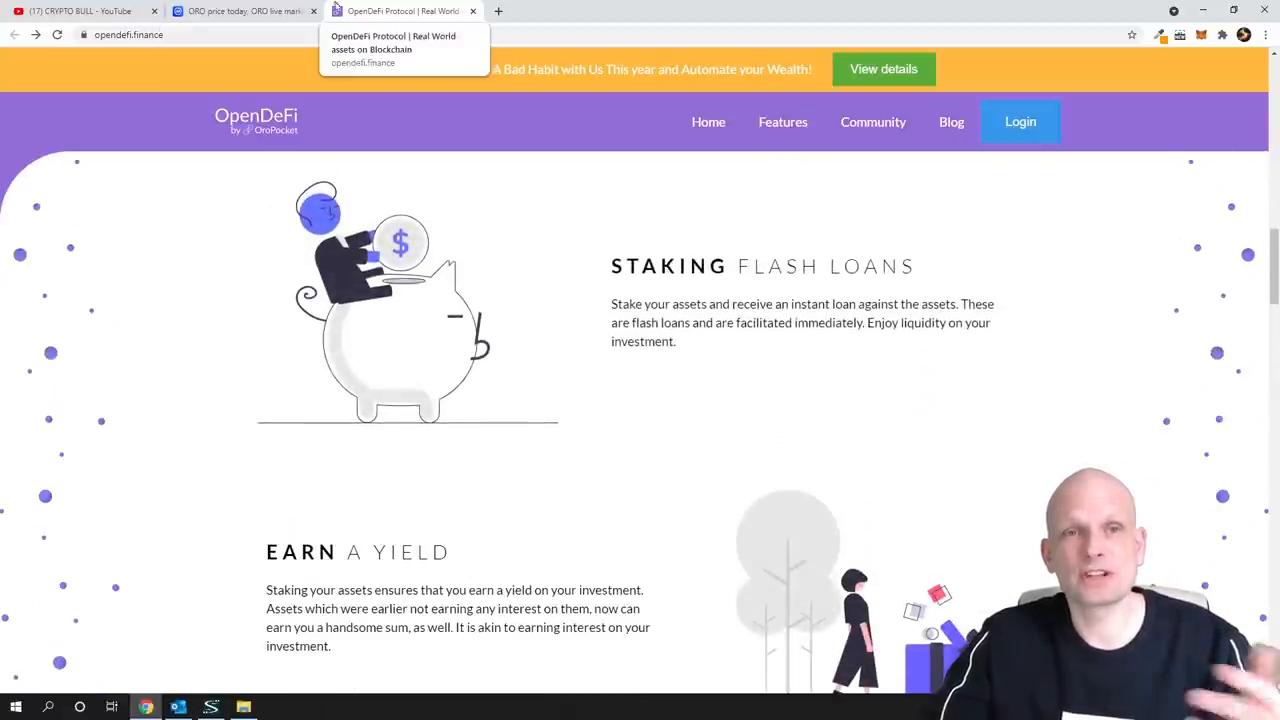
pyautogui.click(240, 12)
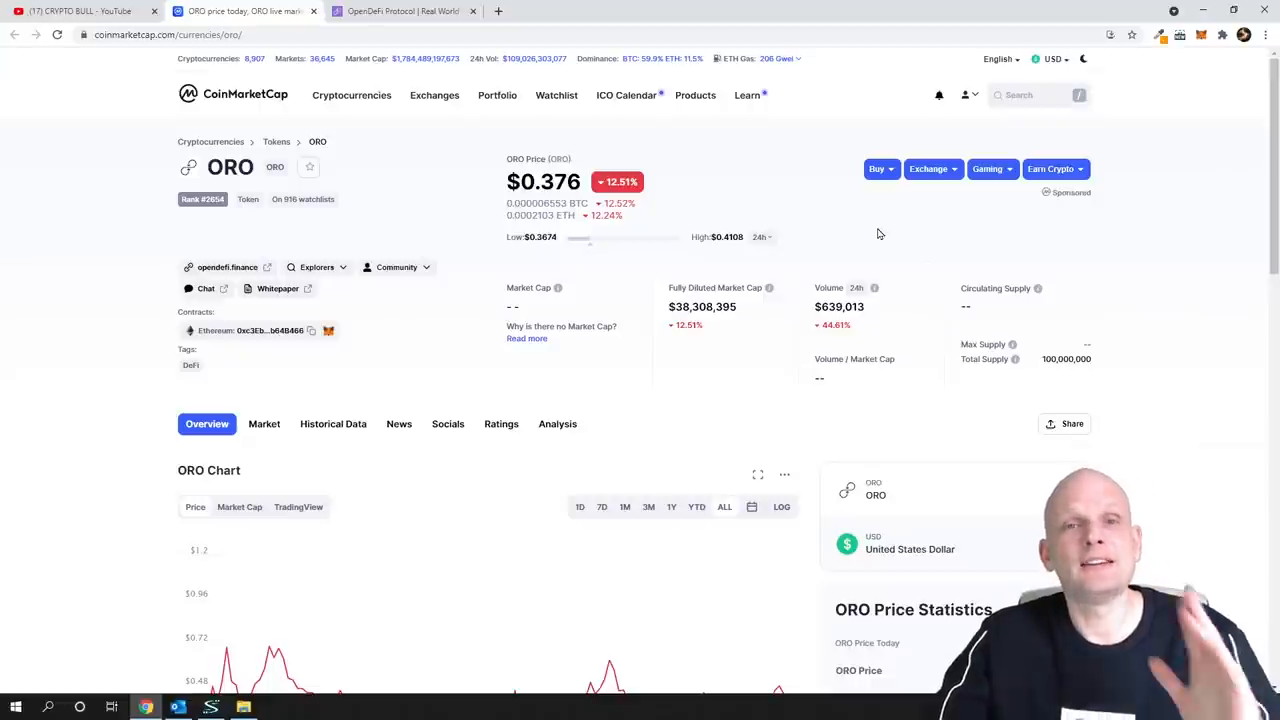
pyautogui.click(400, 12)
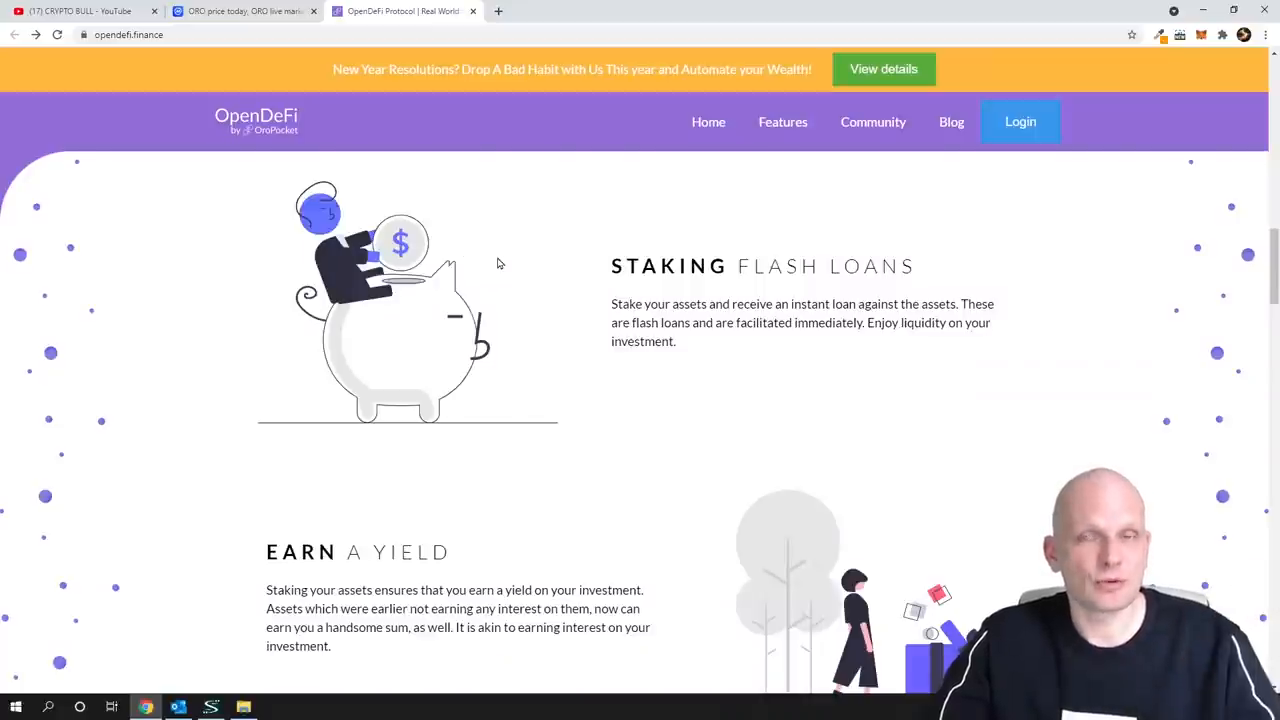
# - Look through OpenDeFi's cross-chain and team sections, then switch back to the CoinMarketCap ORO price page
pyautogui.scroll(-3)
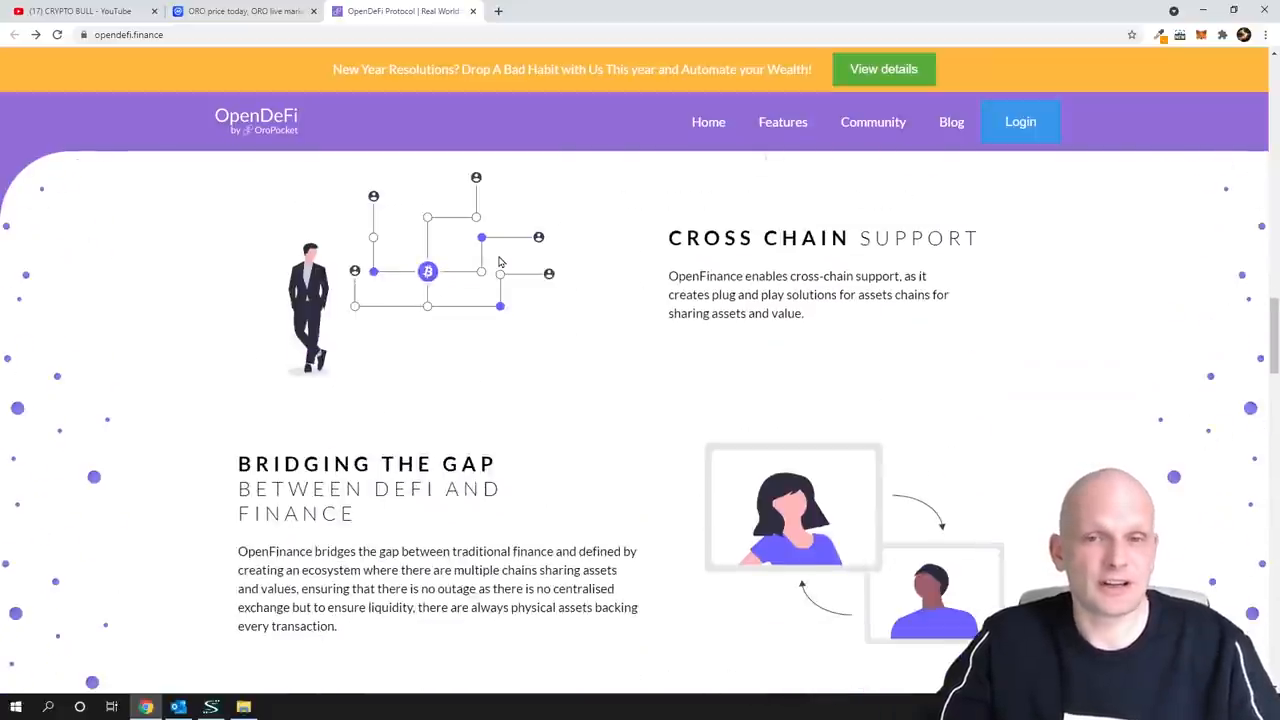
pyautogui.scroll(-3)
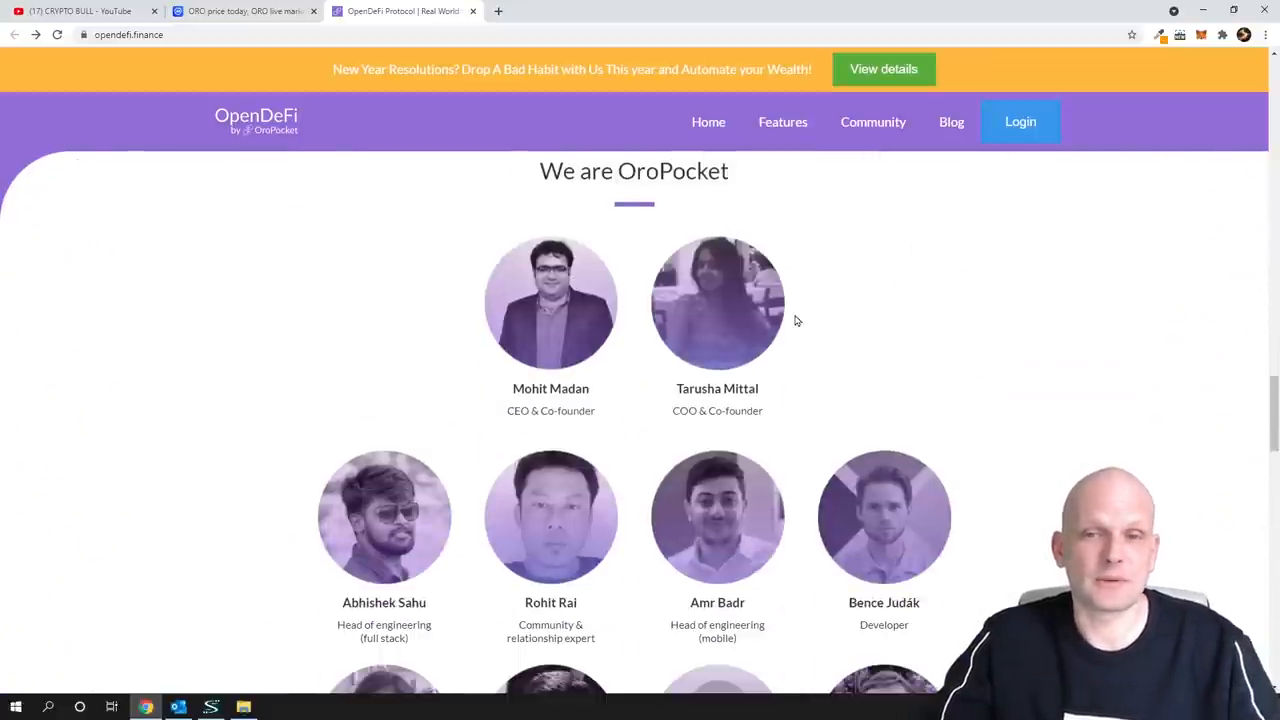
pyautogui.scroll(3)
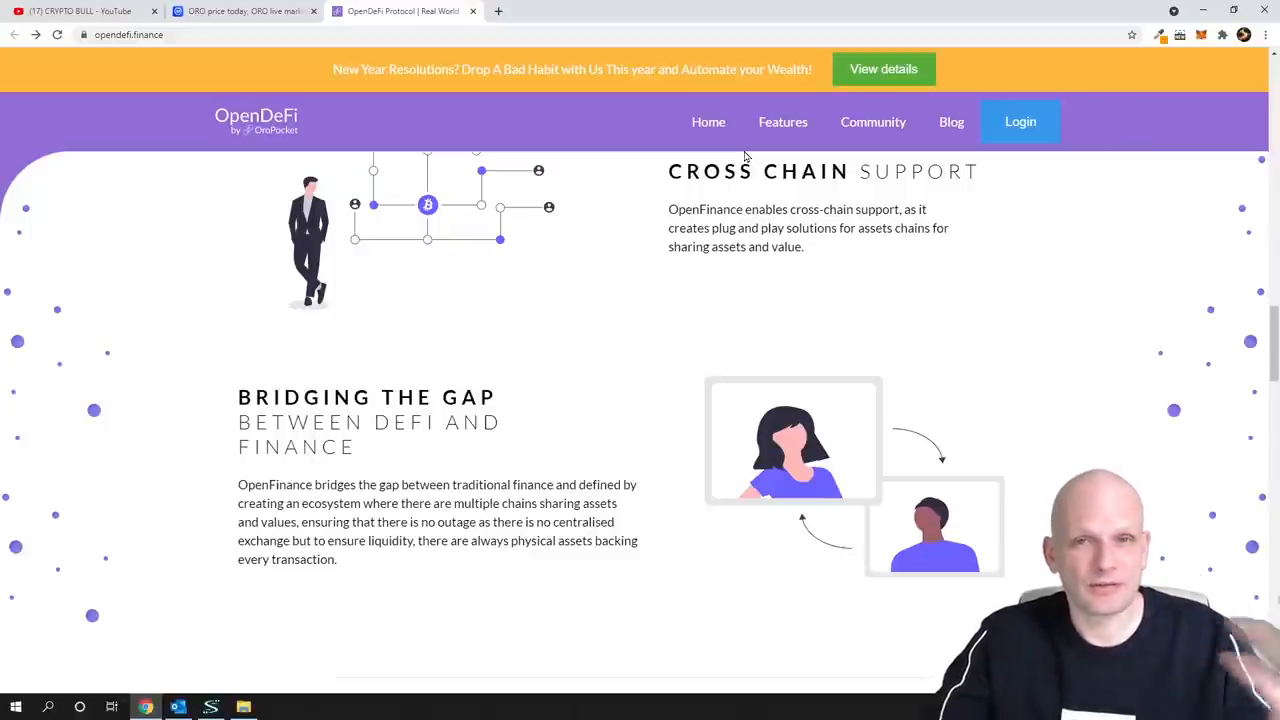
pyautogui.scroll(-3)
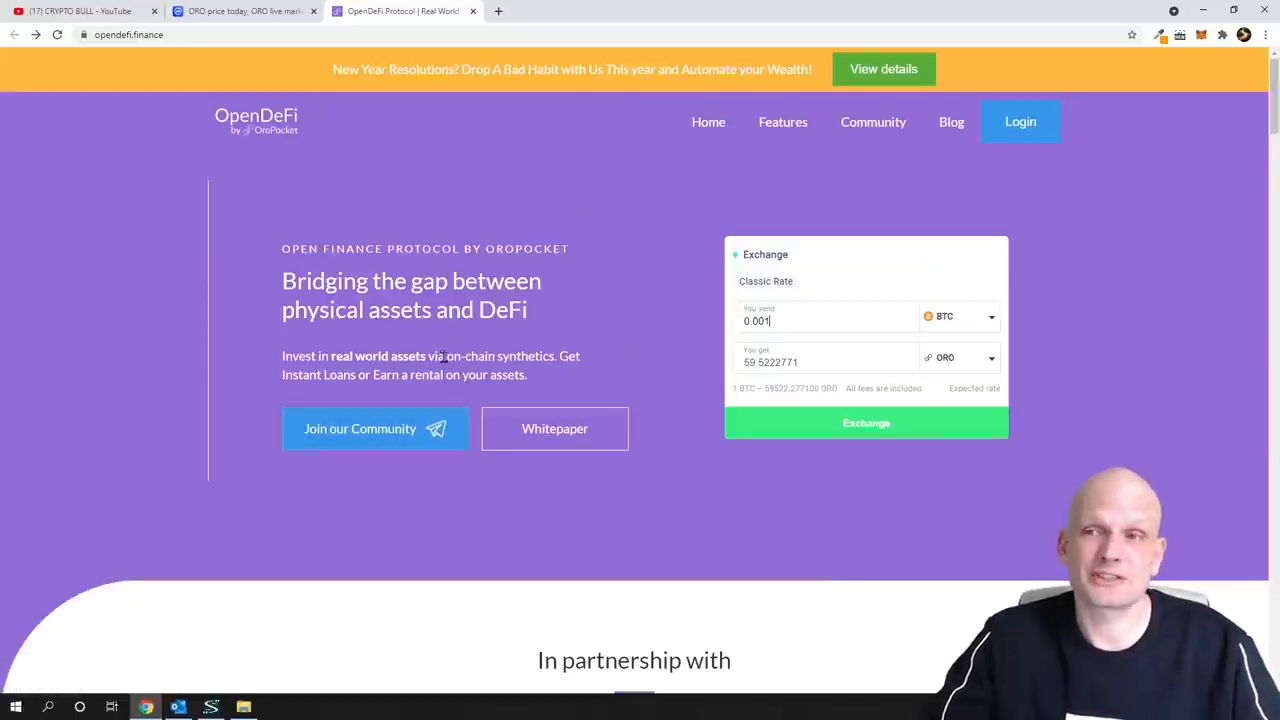
pyautogui.scroll(-3)
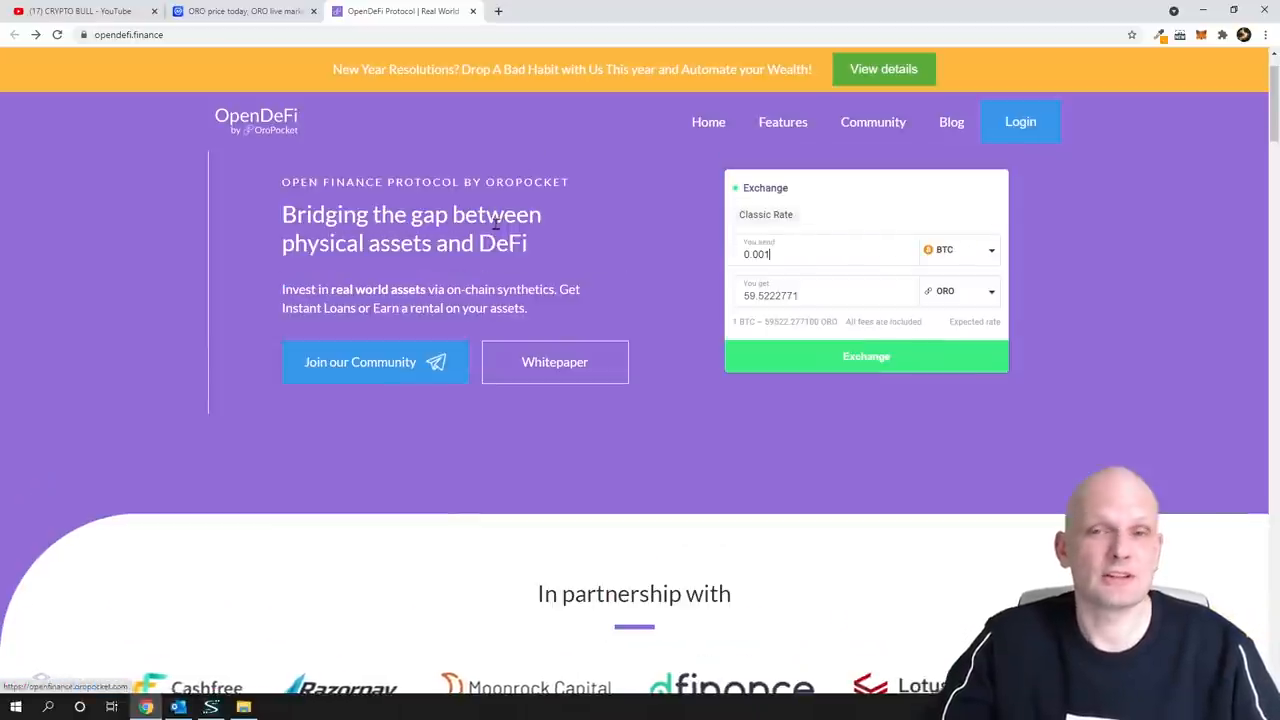
pyautogui.click(240, 12)
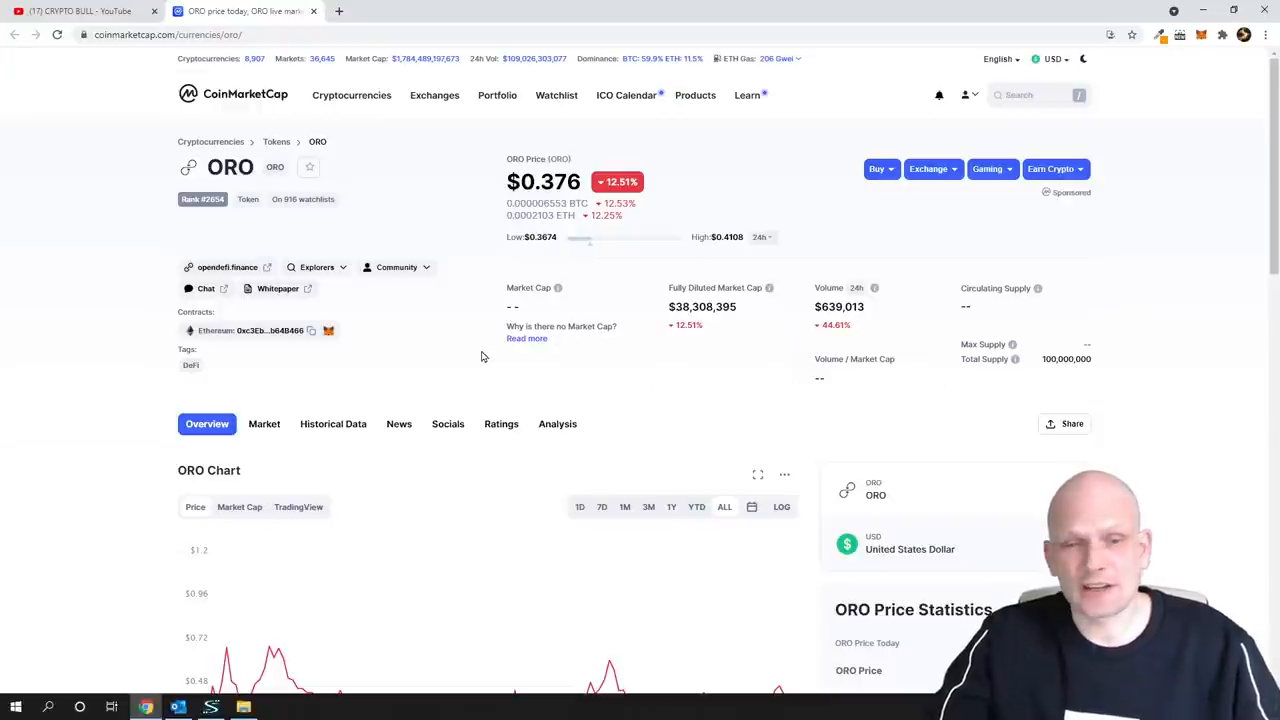
pyautogui.scroll(-3)
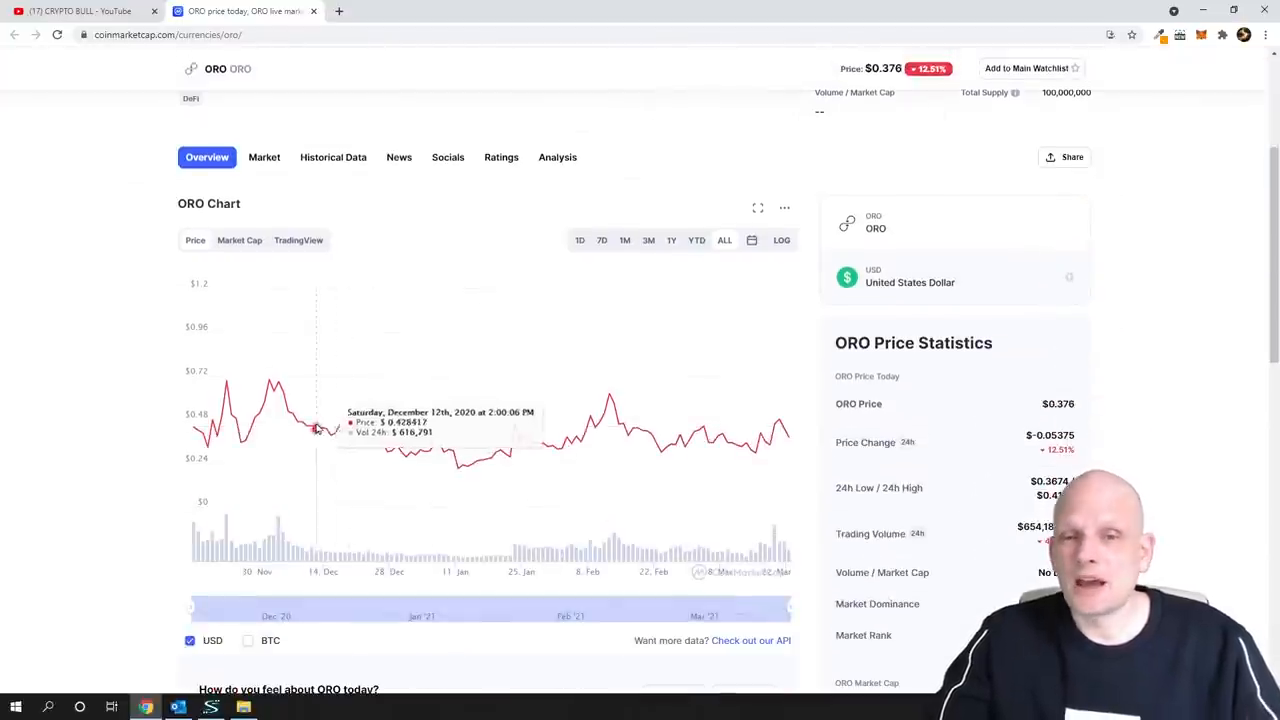
pyautogui.moveTo(744, 440)
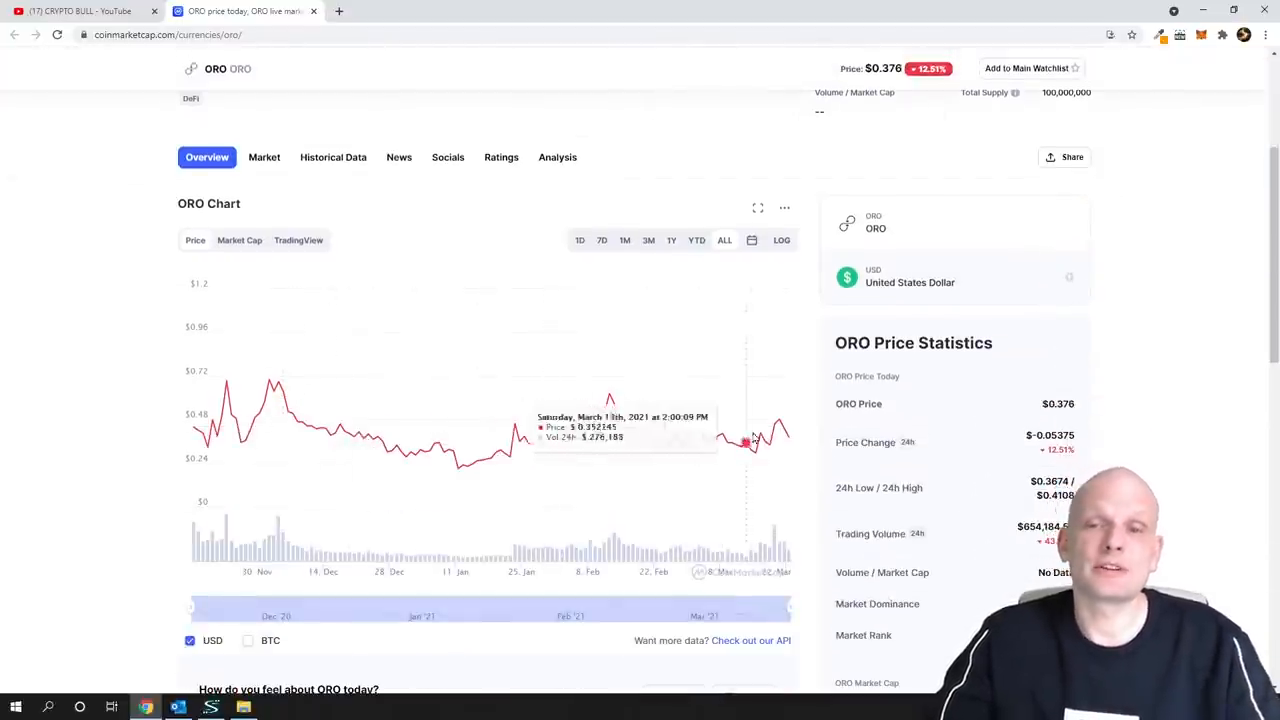
pyautogui.moveTo(640, 440)
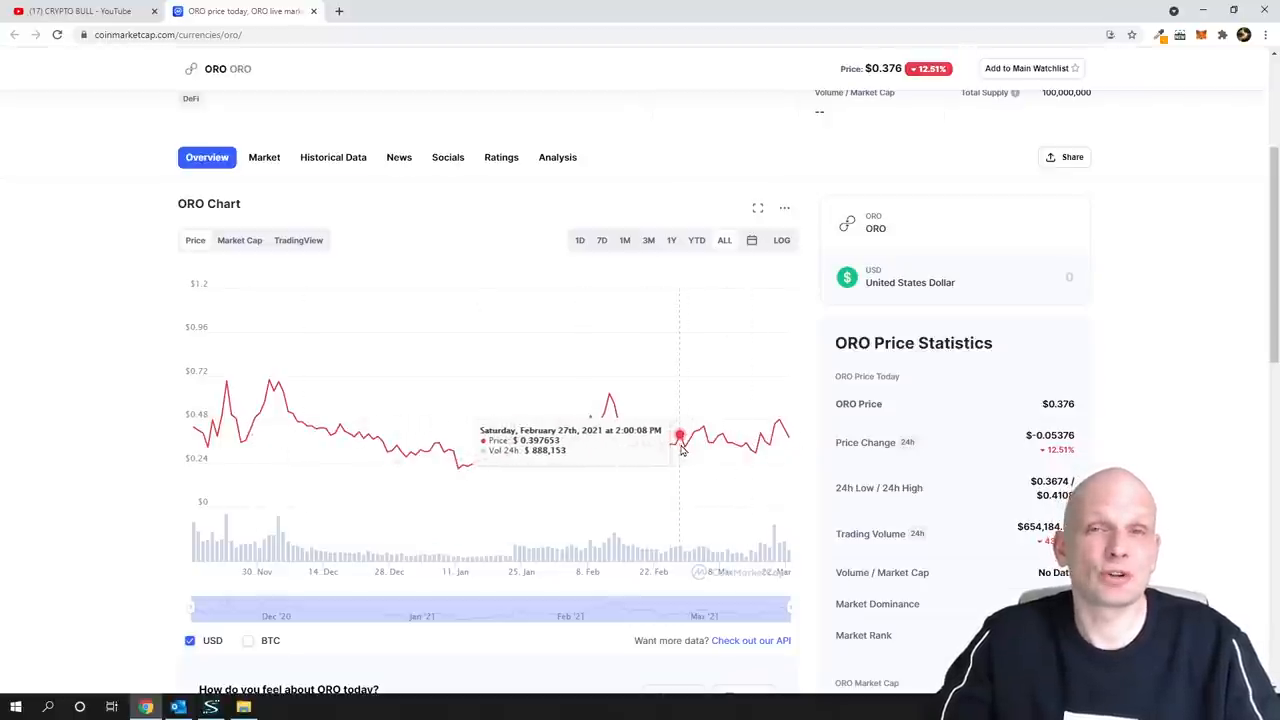
pyautogui.moveTo(626, 448)
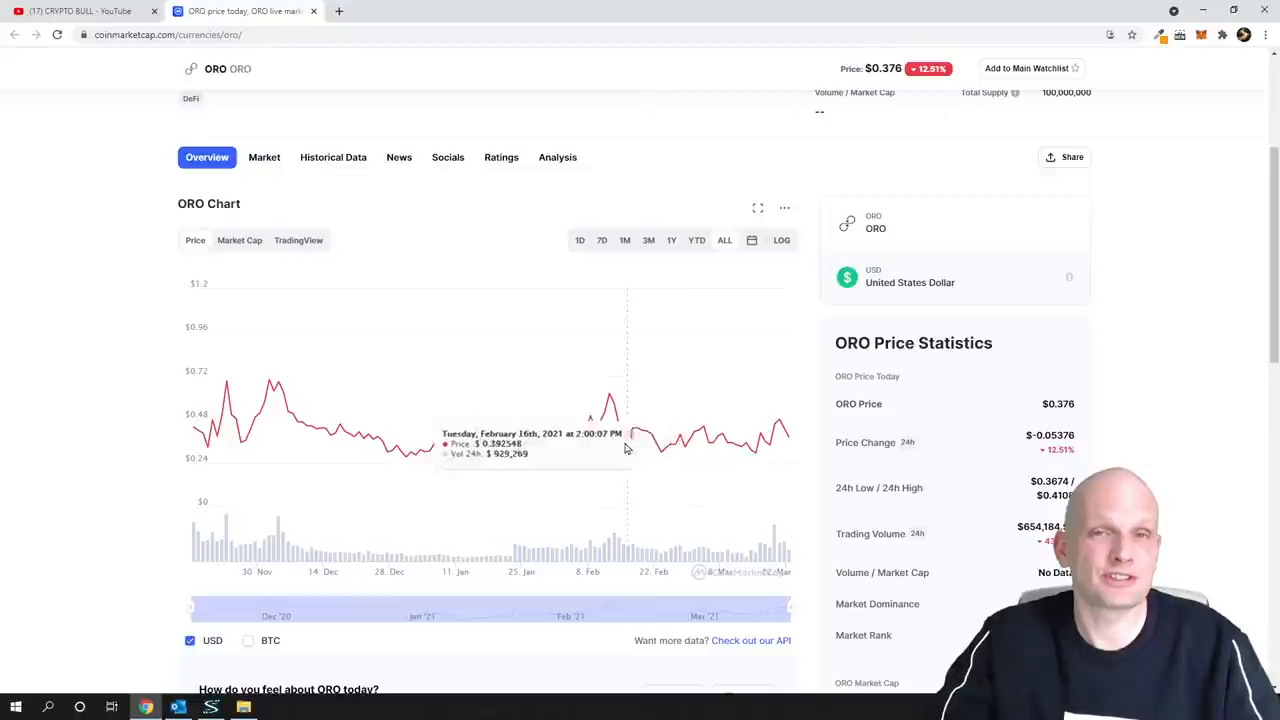
pyautogui.scroll(3)
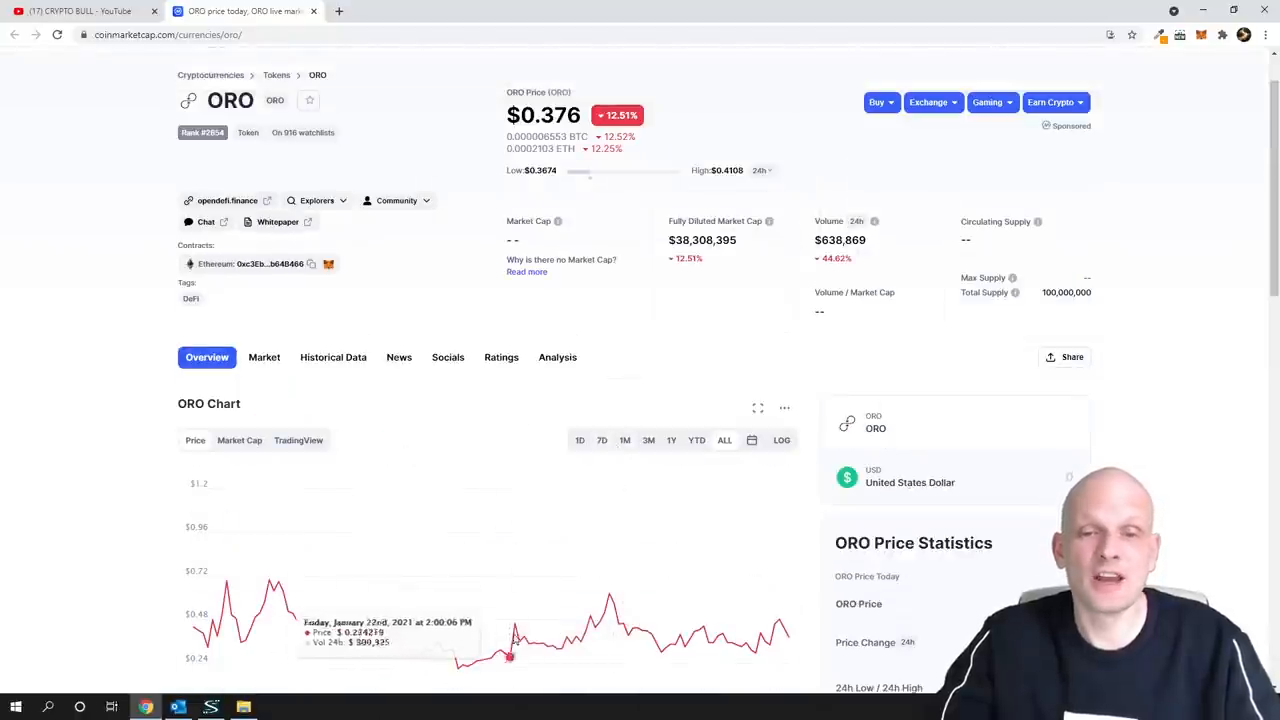
pyautogui.scroll(-3)
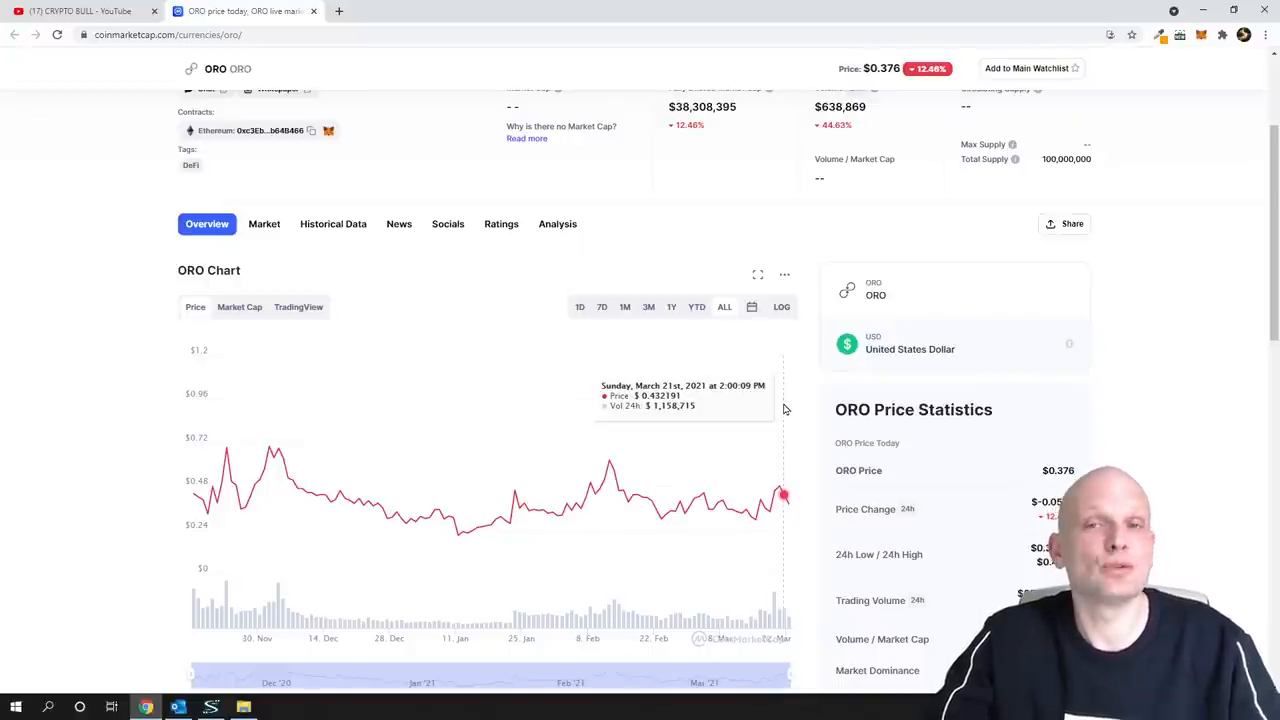
pyautogui.scroll(-3)
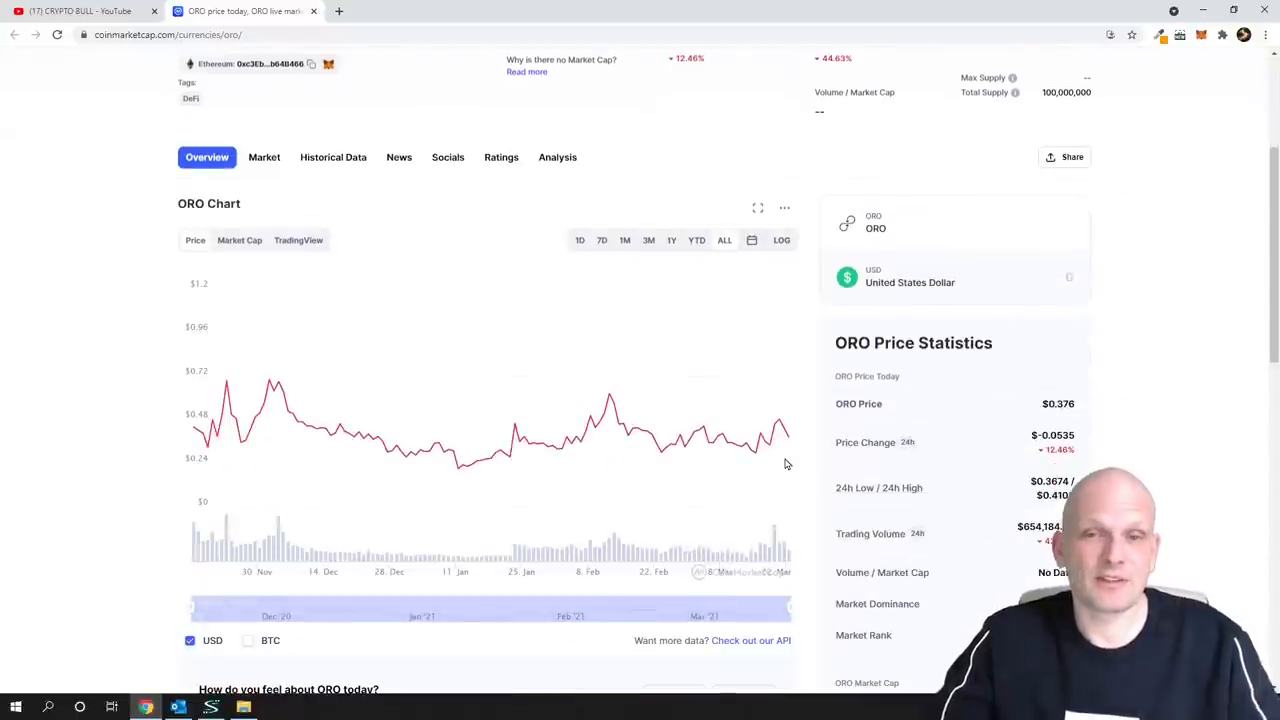
pyautogui.scroll(3)
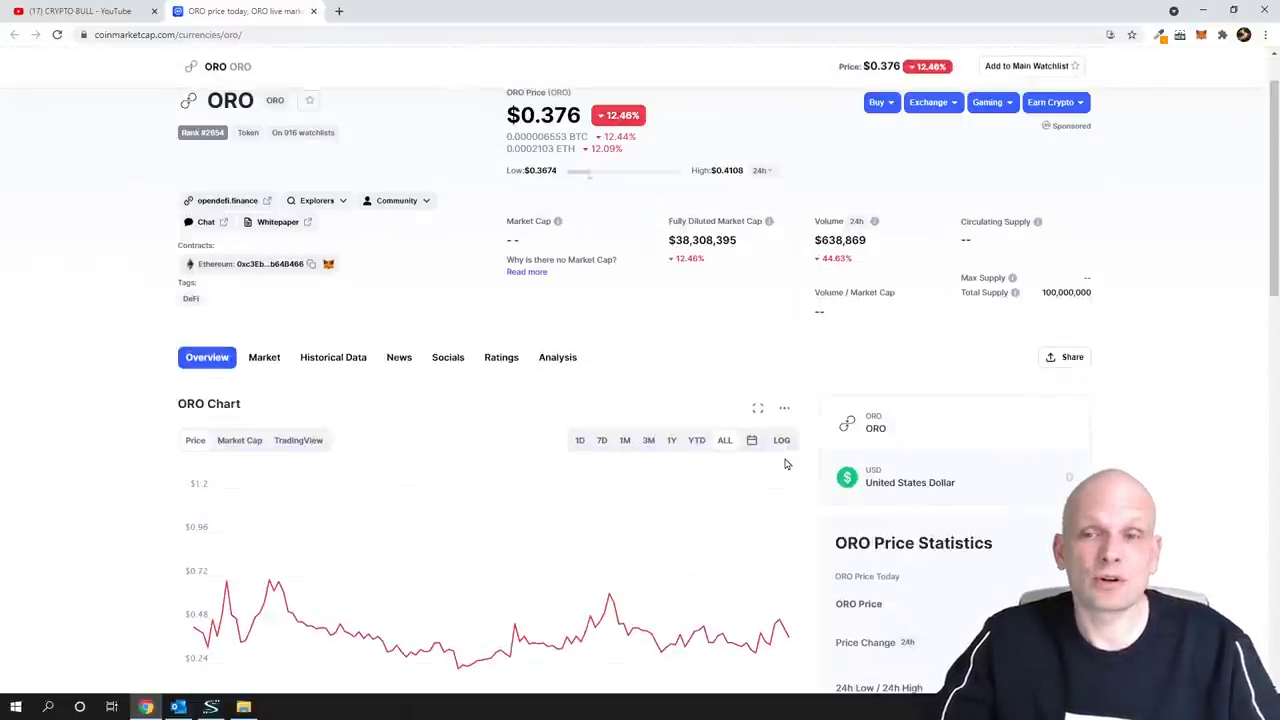
pyautogui.scroll(-3)
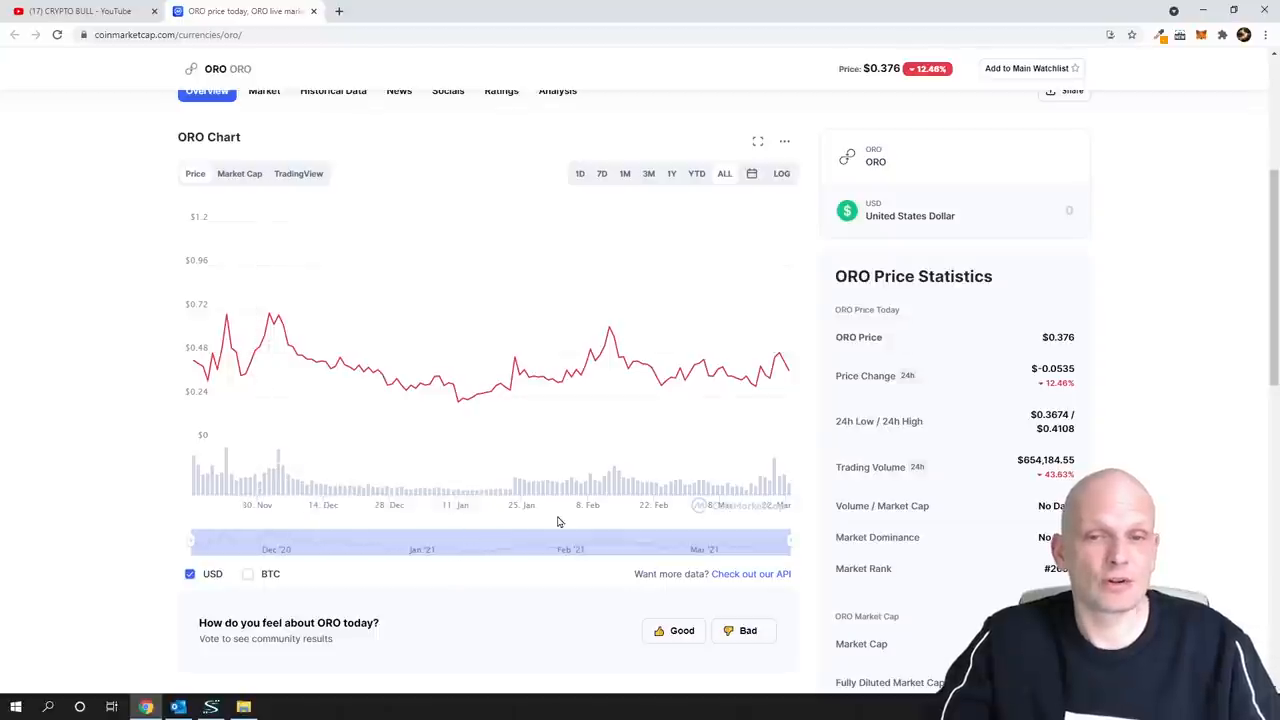
pyautogui.moveTo(752, 382)
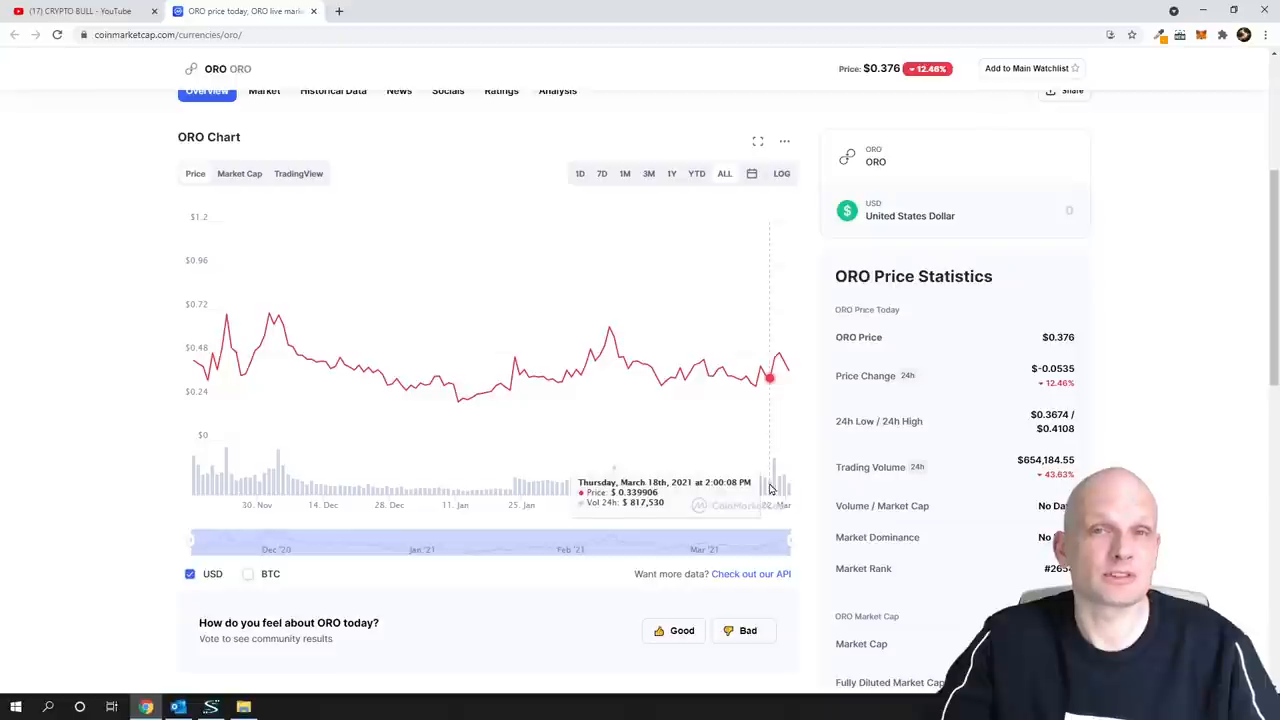
pyautogui.moveTo(800, 486)
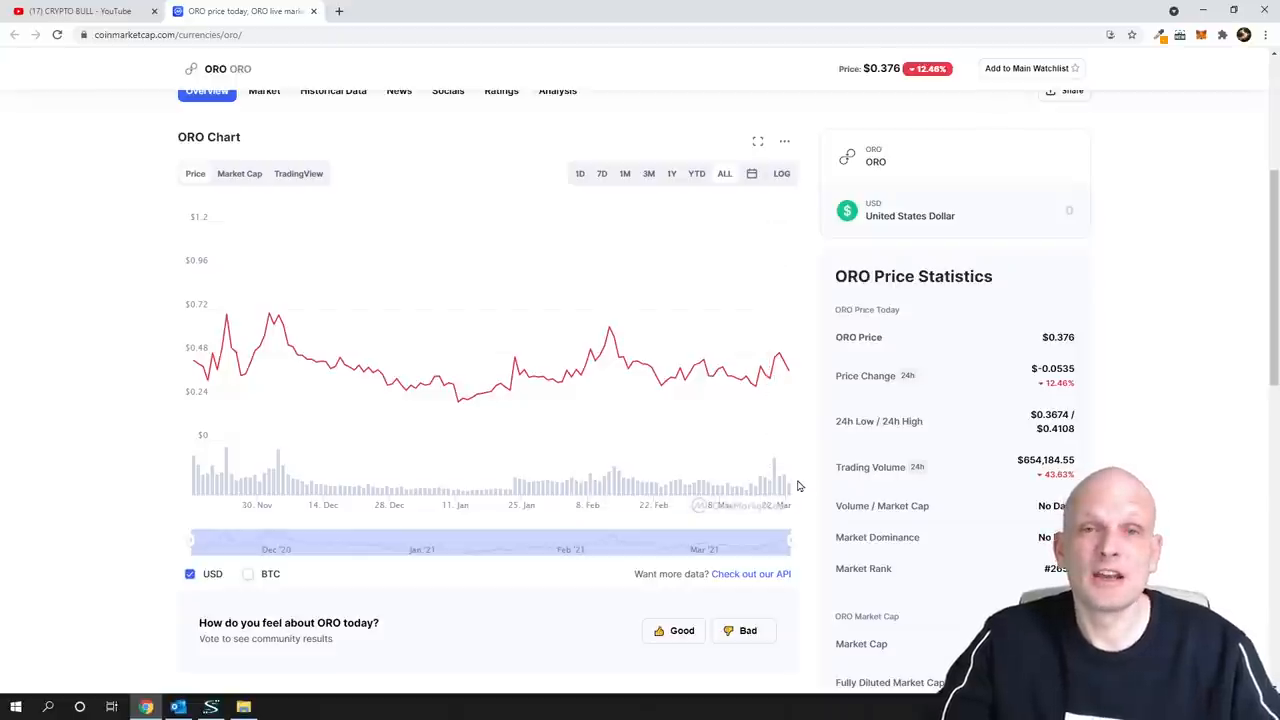
pyautogui.scroll(3)
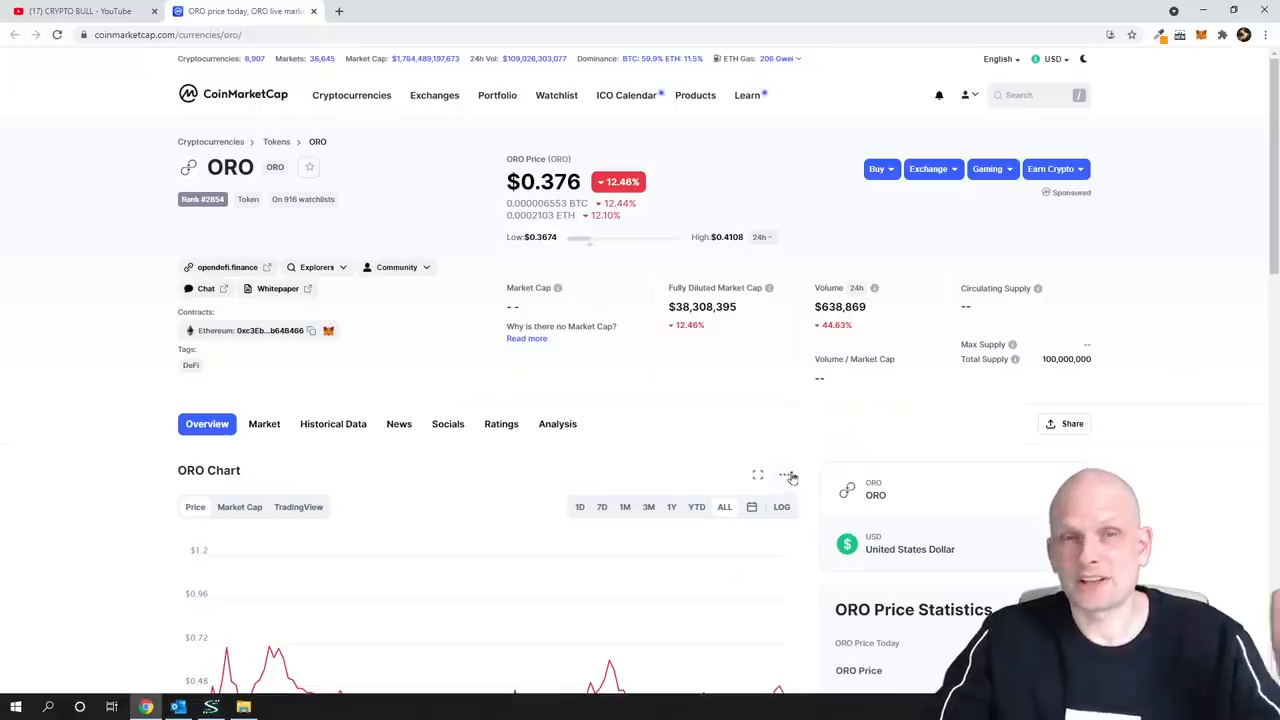